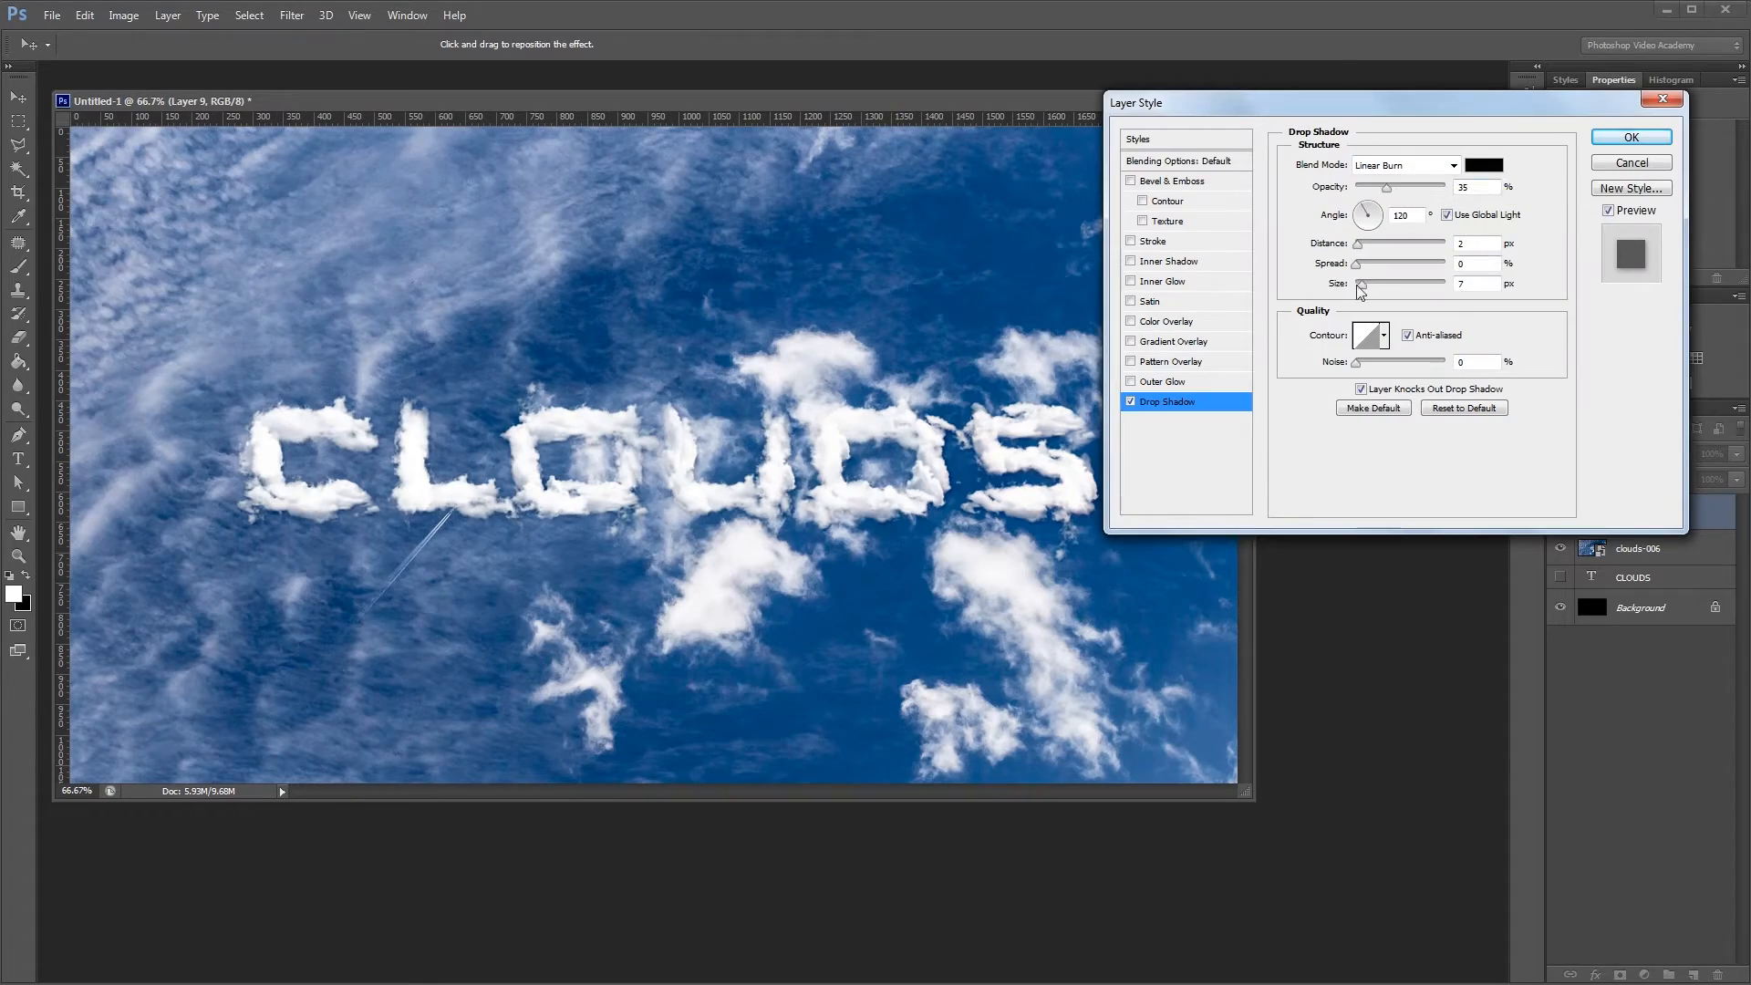
Step: Close the finished cloud-lettering example after reviewing its Drop Shadow style
{"action": "left_click", "coordinate": [1630, 136]}
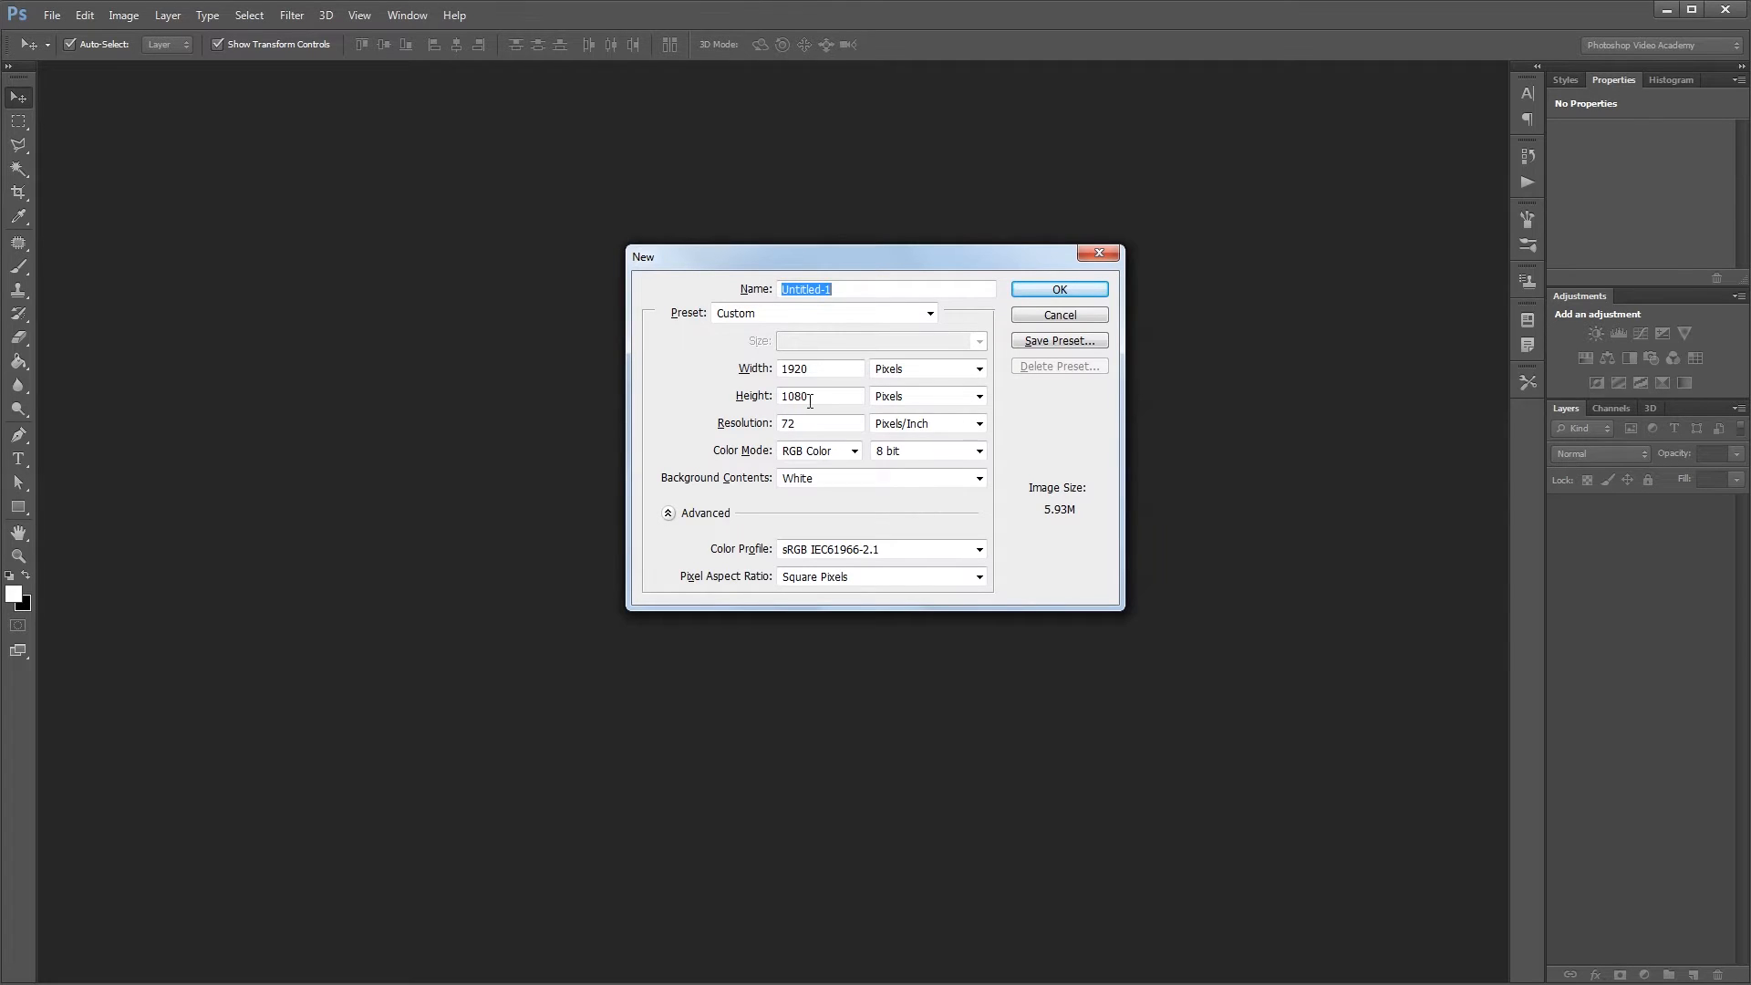
{"action": "mouse_move", "coordinate": [851, 401]}
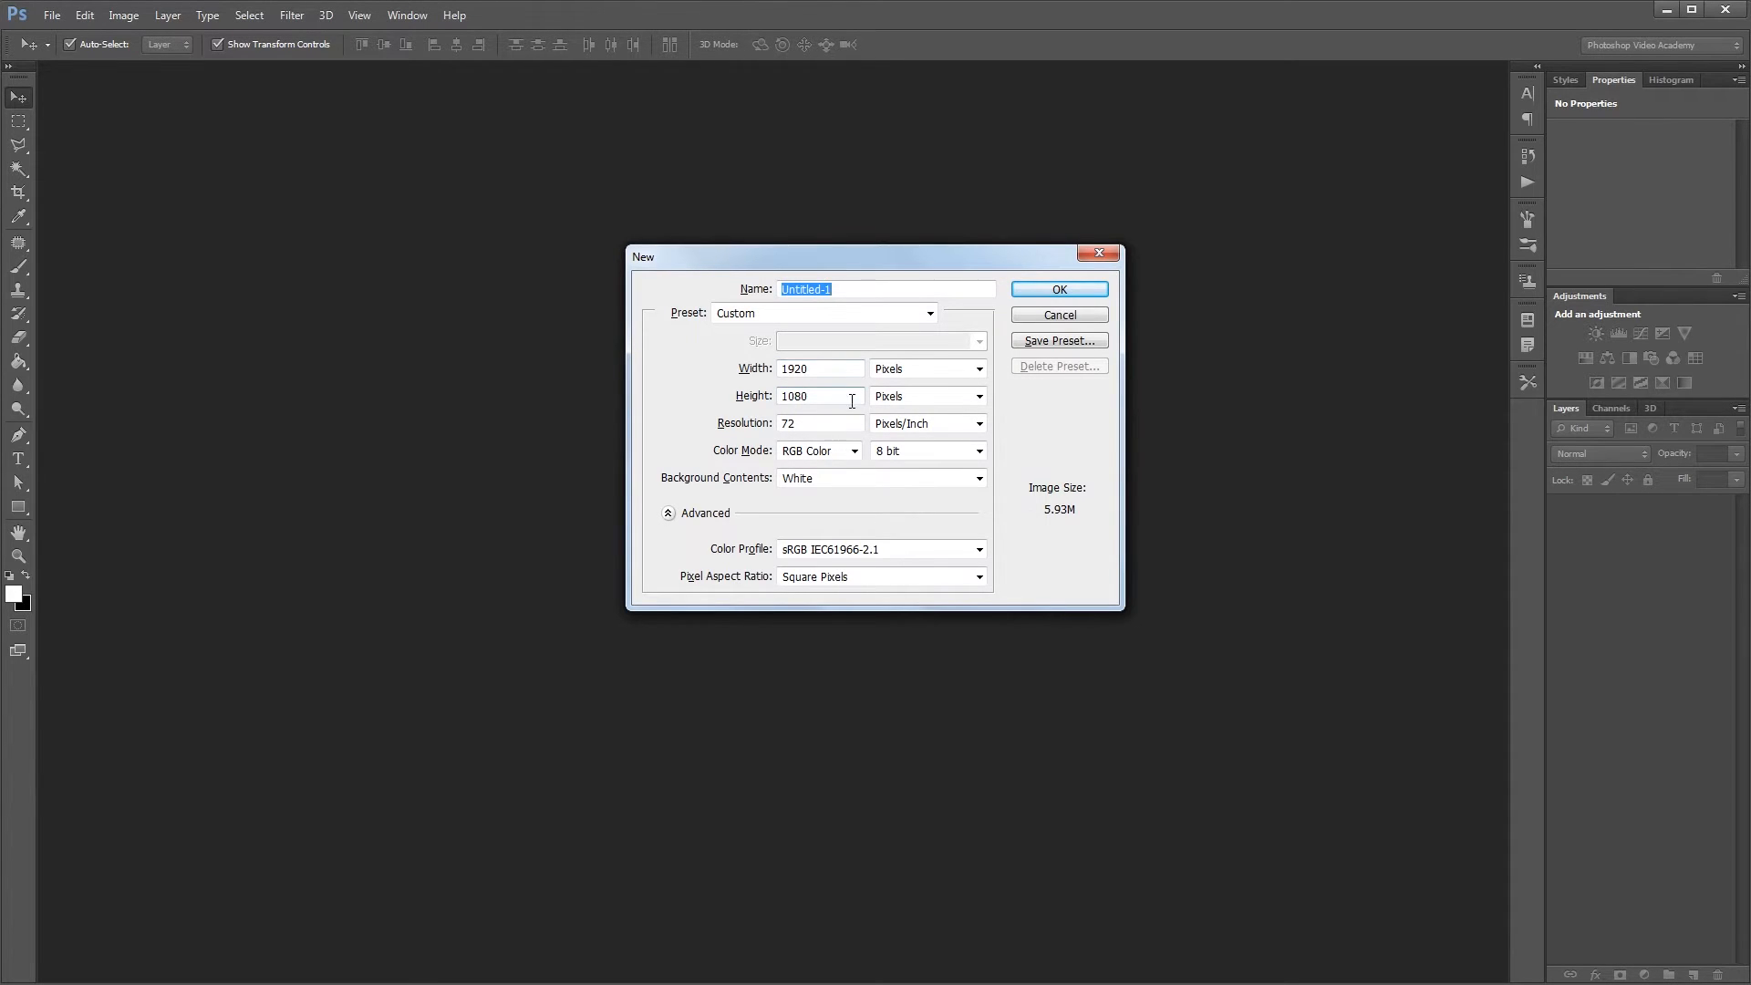
Step: Create the 1920×1080 px, 72 ppi document and fill its background black
{"action": "left_click", "coordinate": [1056, 289]}
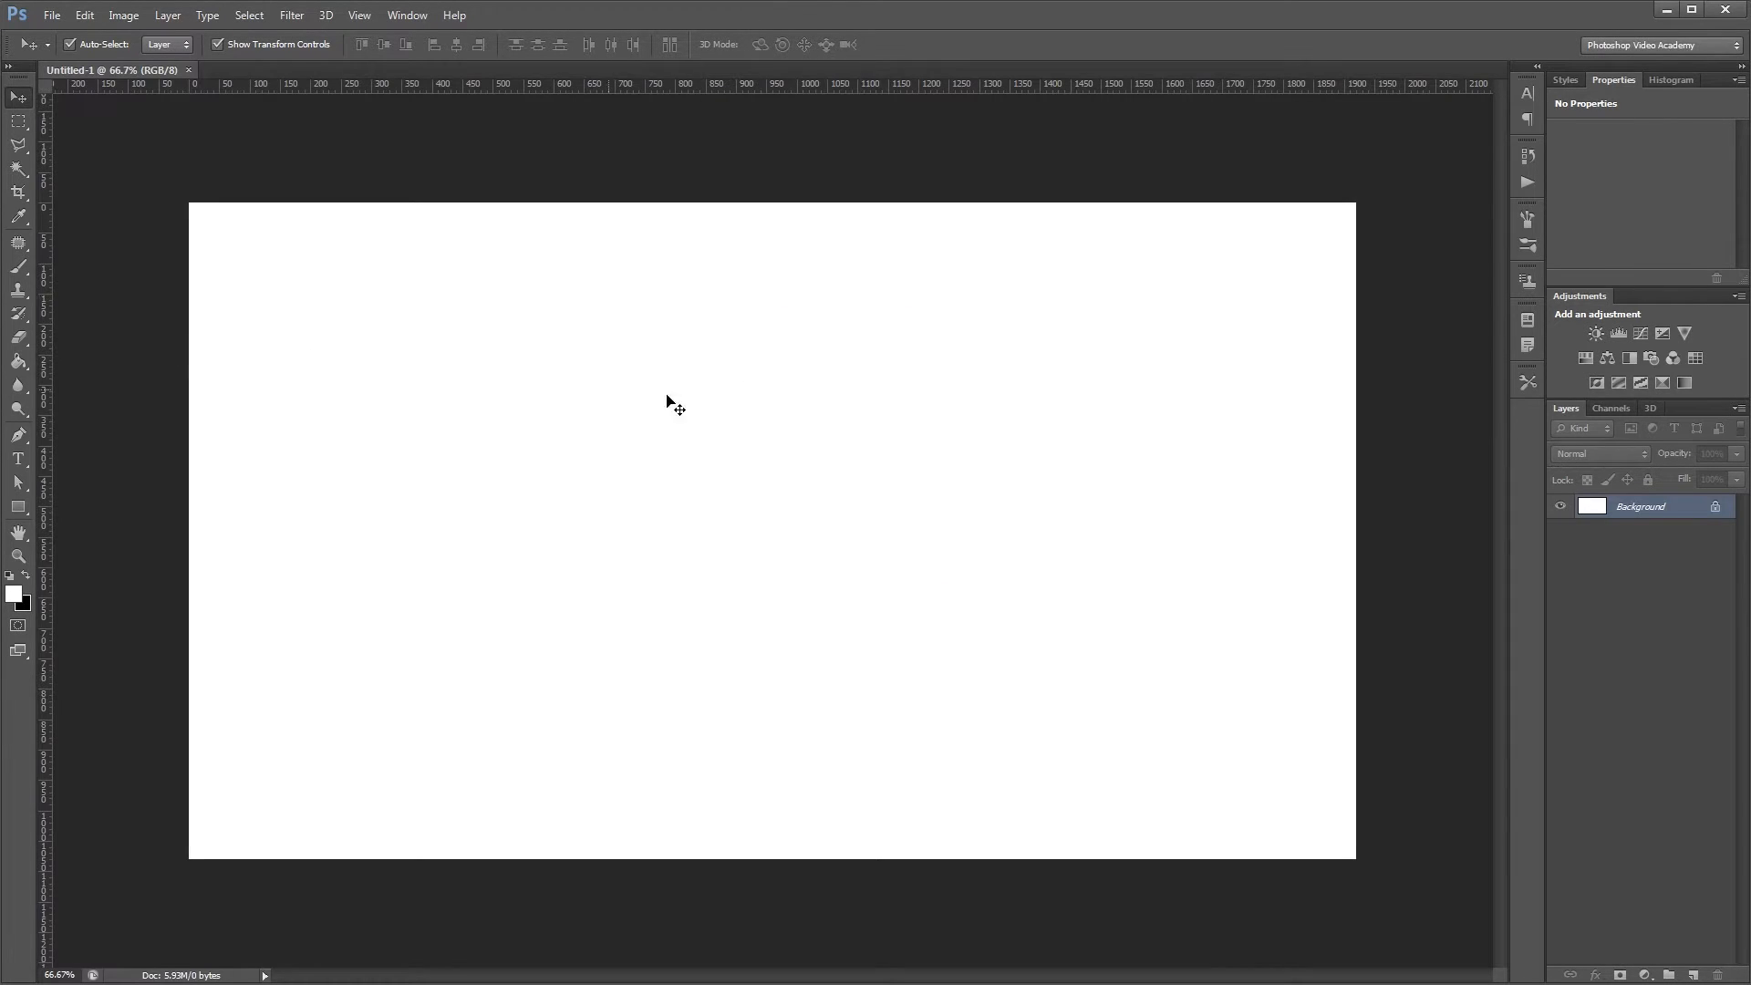
{"action": "left_click", "coordinate": [18, 362]}
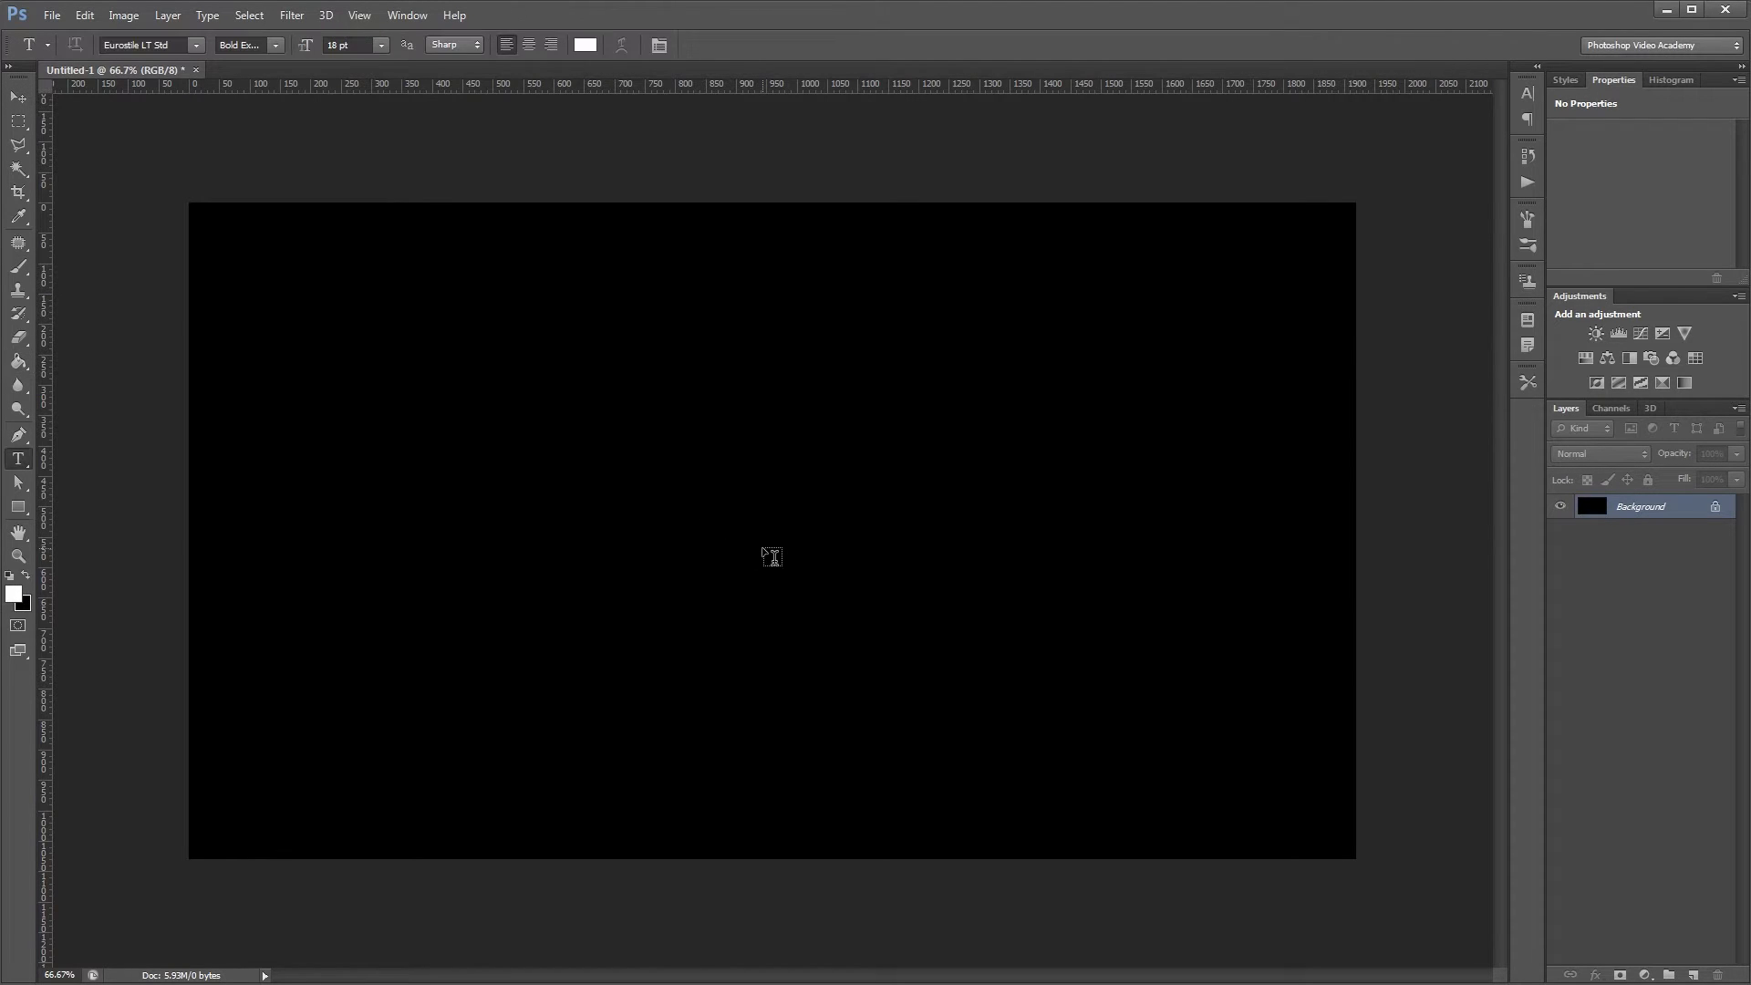
Step: Type CLOUDS in bold white letters at the canvas centre and position it
{"action": "left_click", "coordinate": [772, 557]}
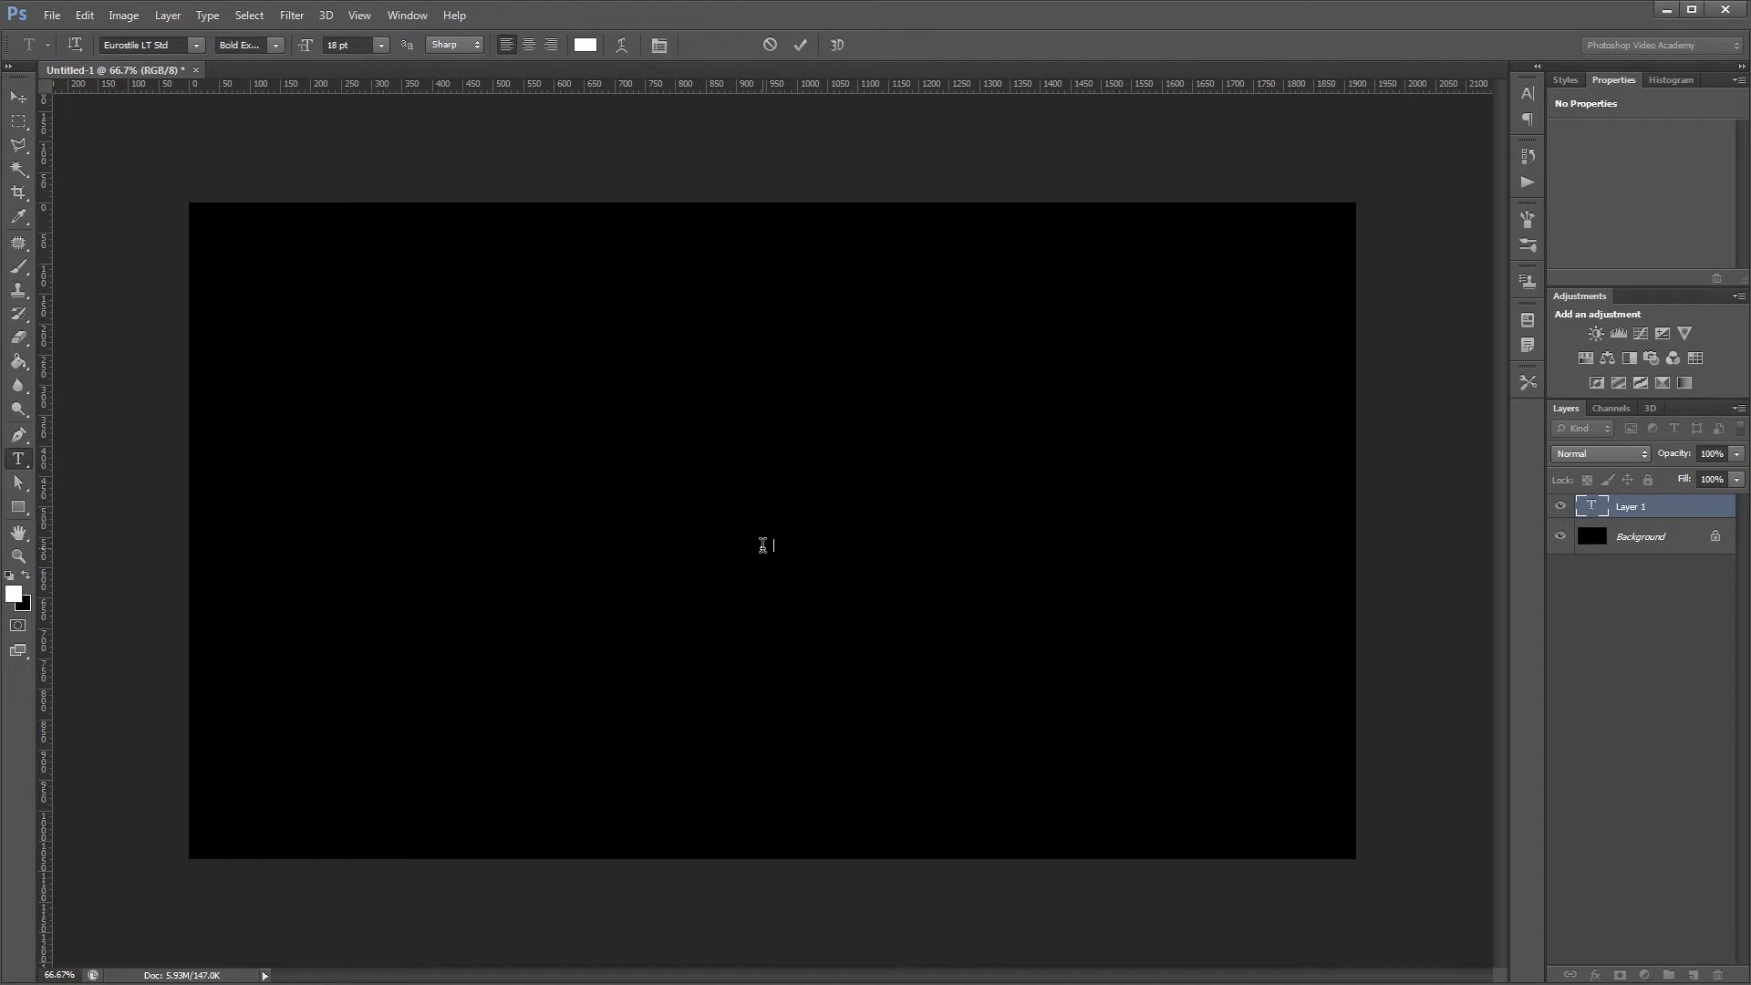
{"action": "type", "text": "CLOUDS"}
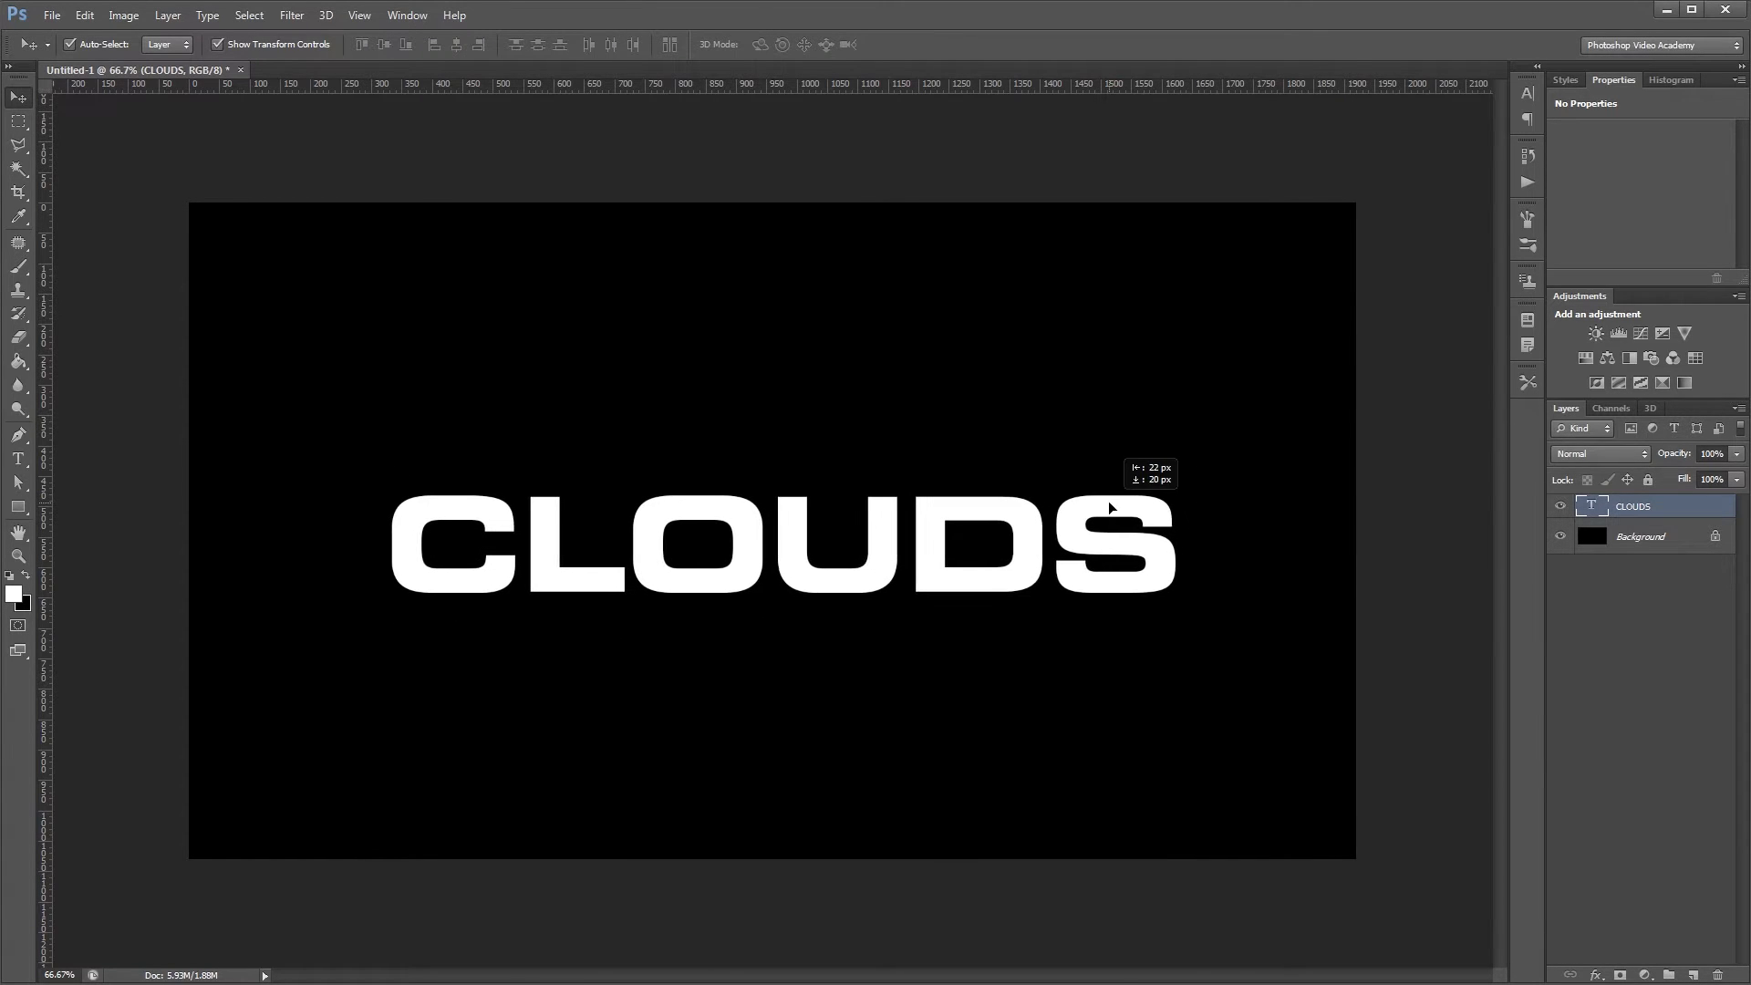
{"action": "key", "text": "ctrl+t"}
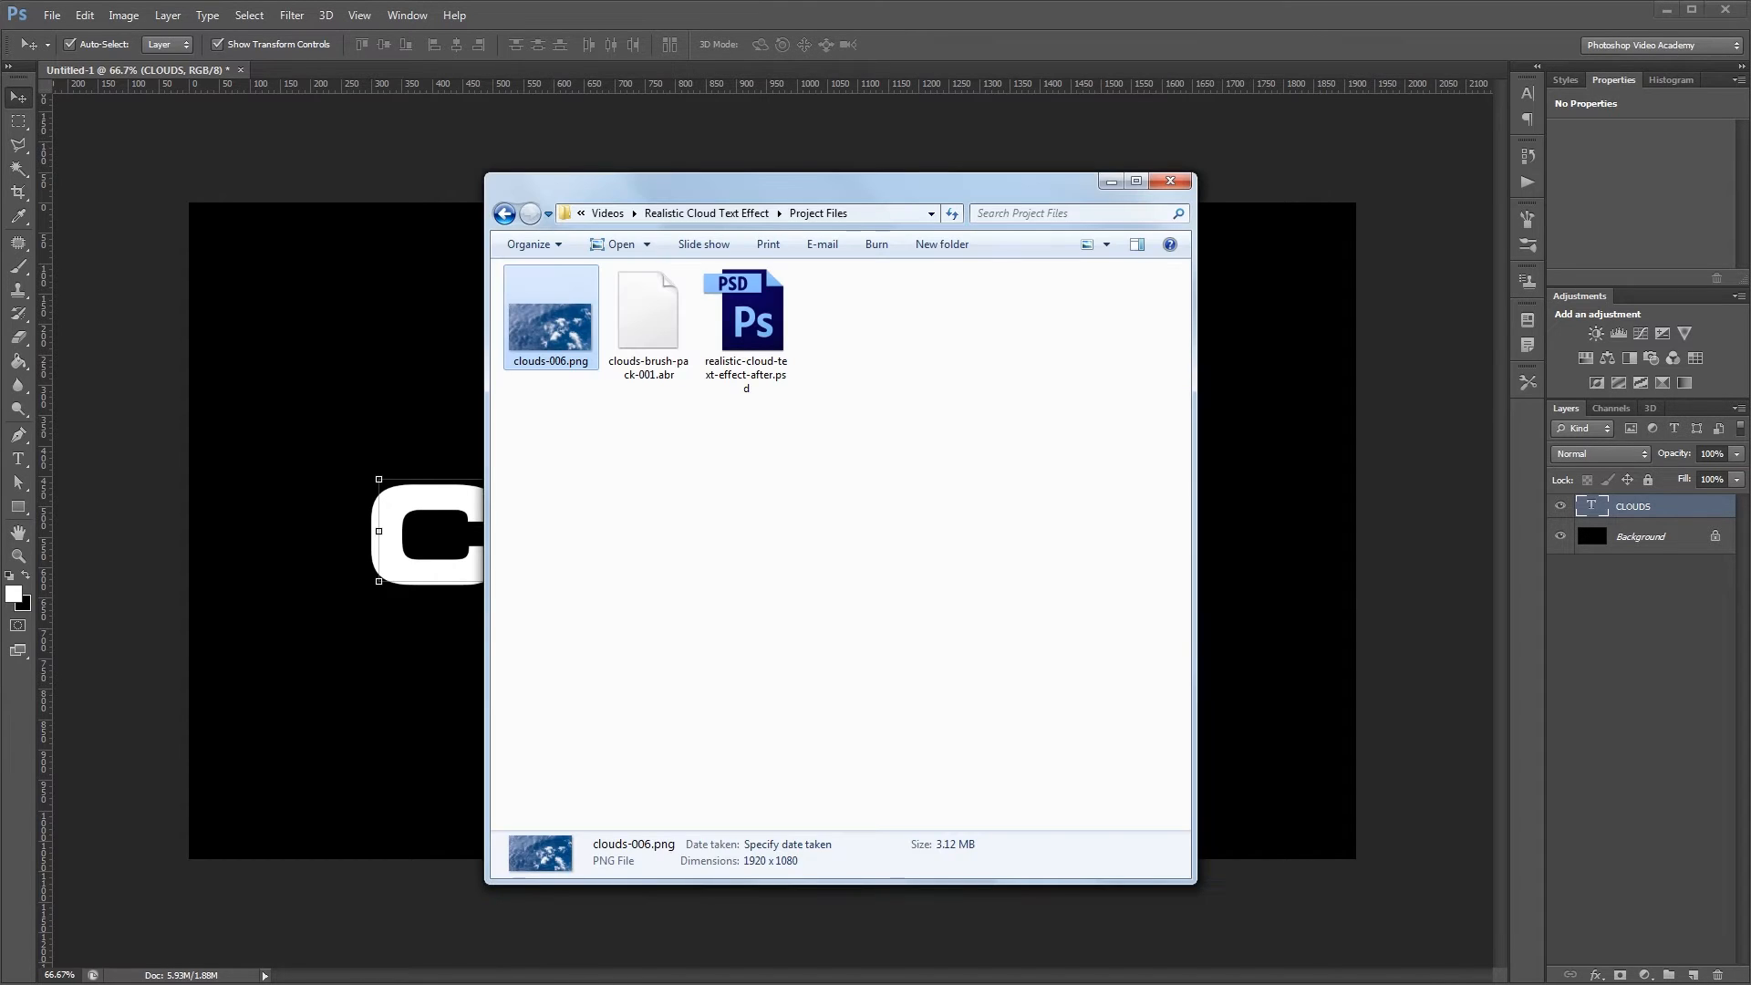
Step: Load clouds-brush-pack-001.abr, select the Brush tool, and float the CLOUDS document window
{"action": "left_click", "coordinate": [648, 313]}
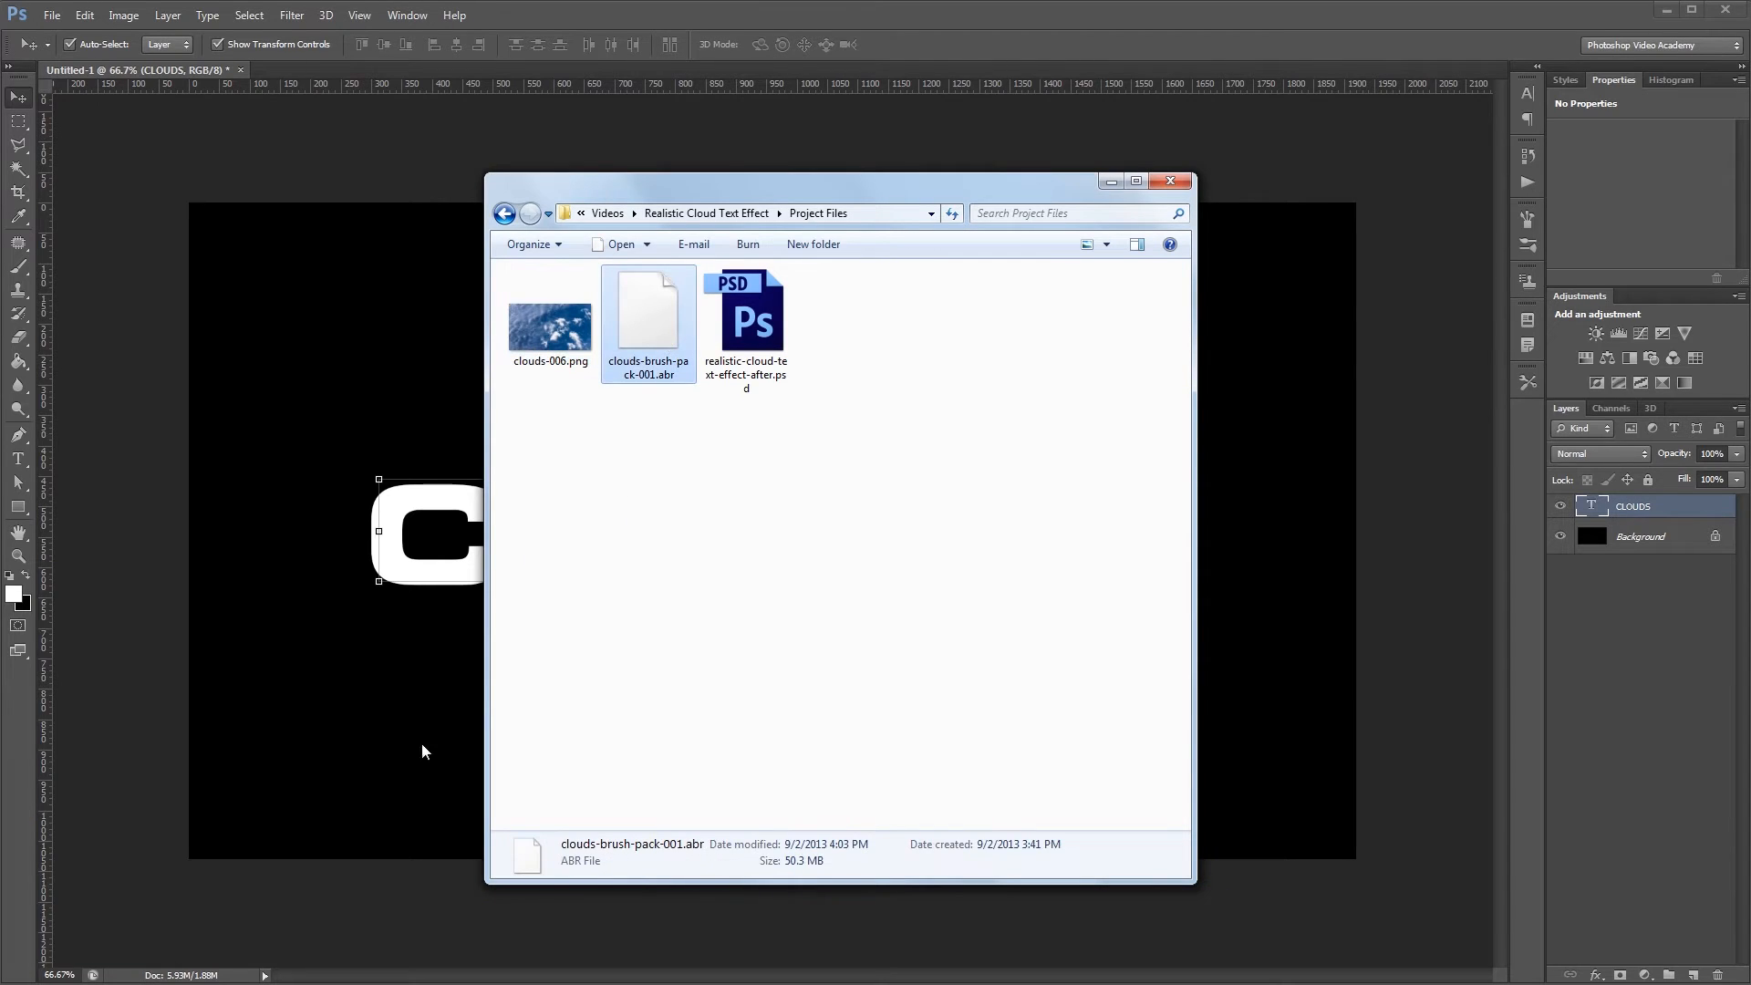
{"action": "left_click", "coordinate": [1170, 180]}
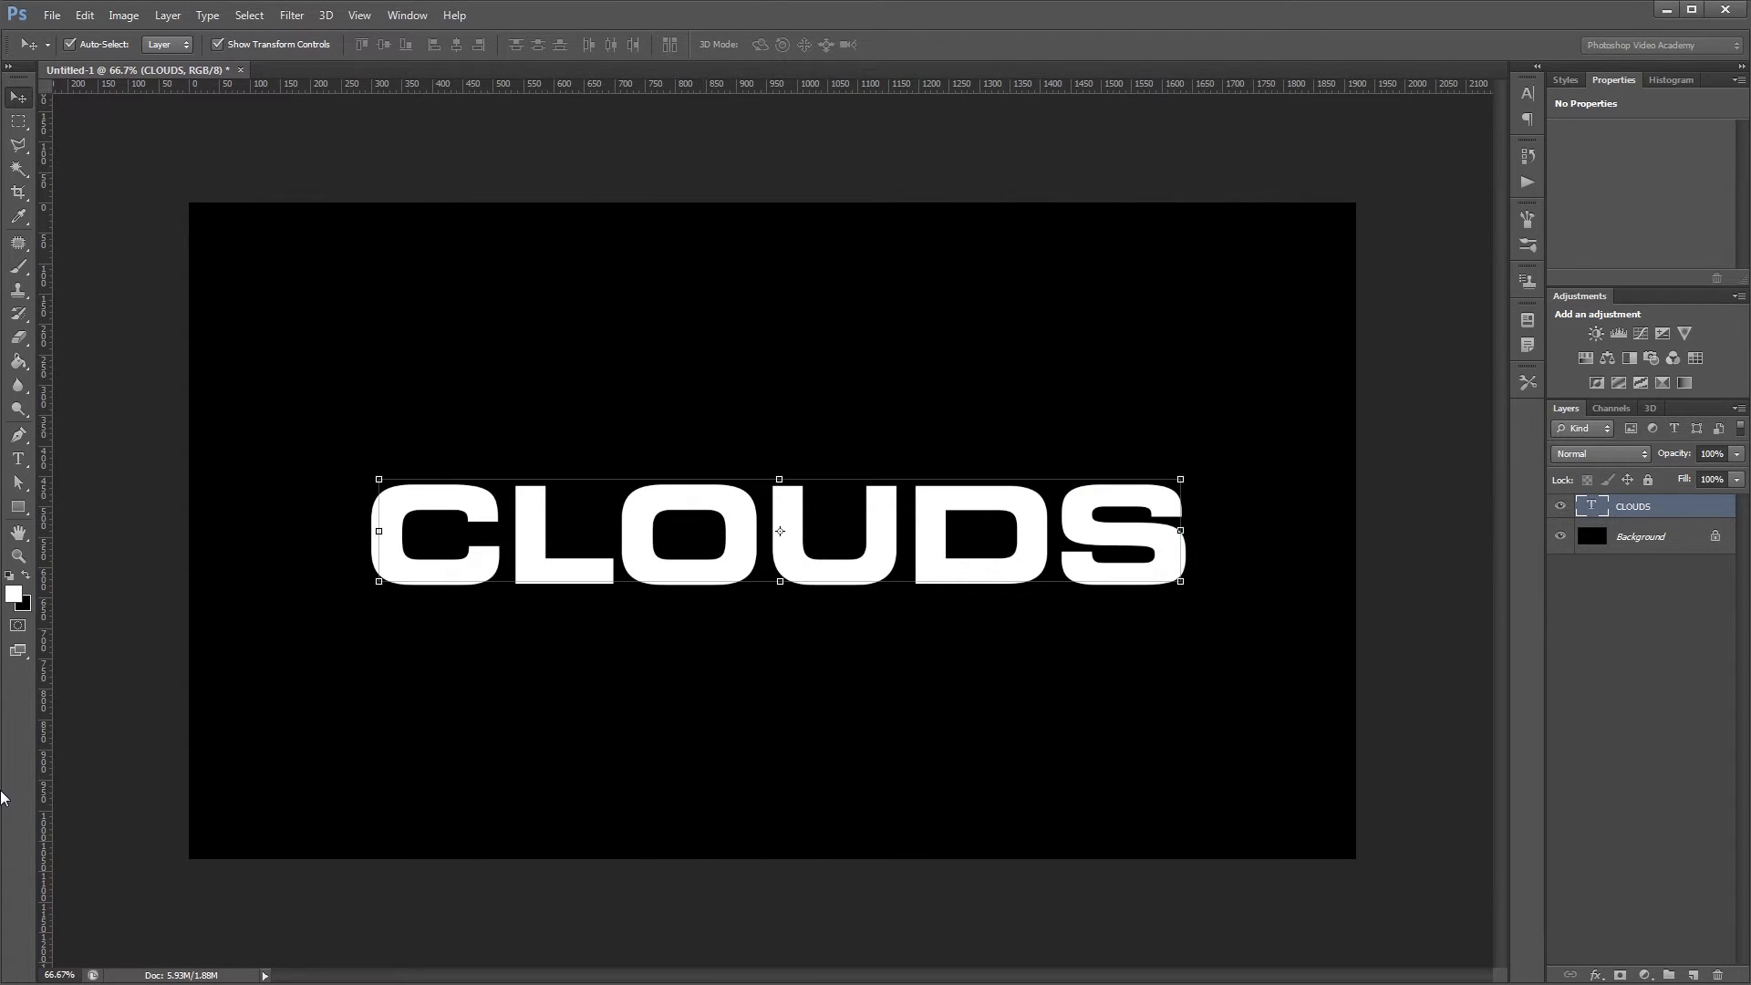
{"action": "left_click", "coordinate": [18, 268]}
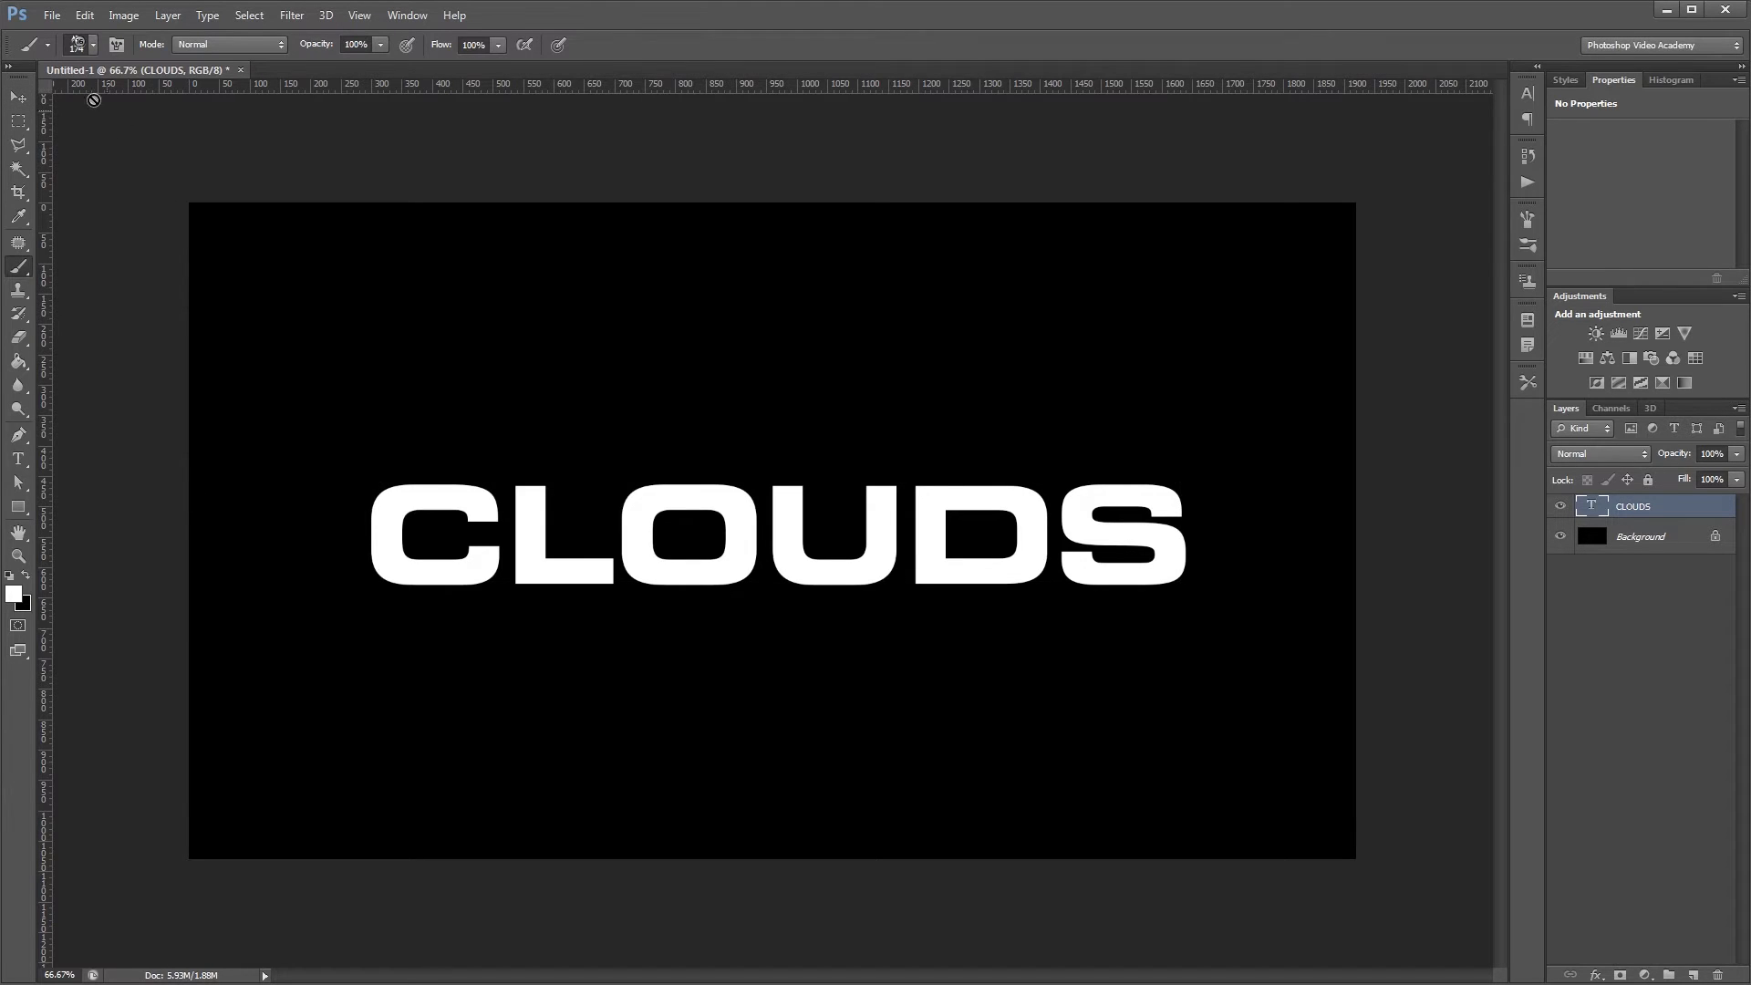
{"action": "left_click", "coordinate": [99, 45]}
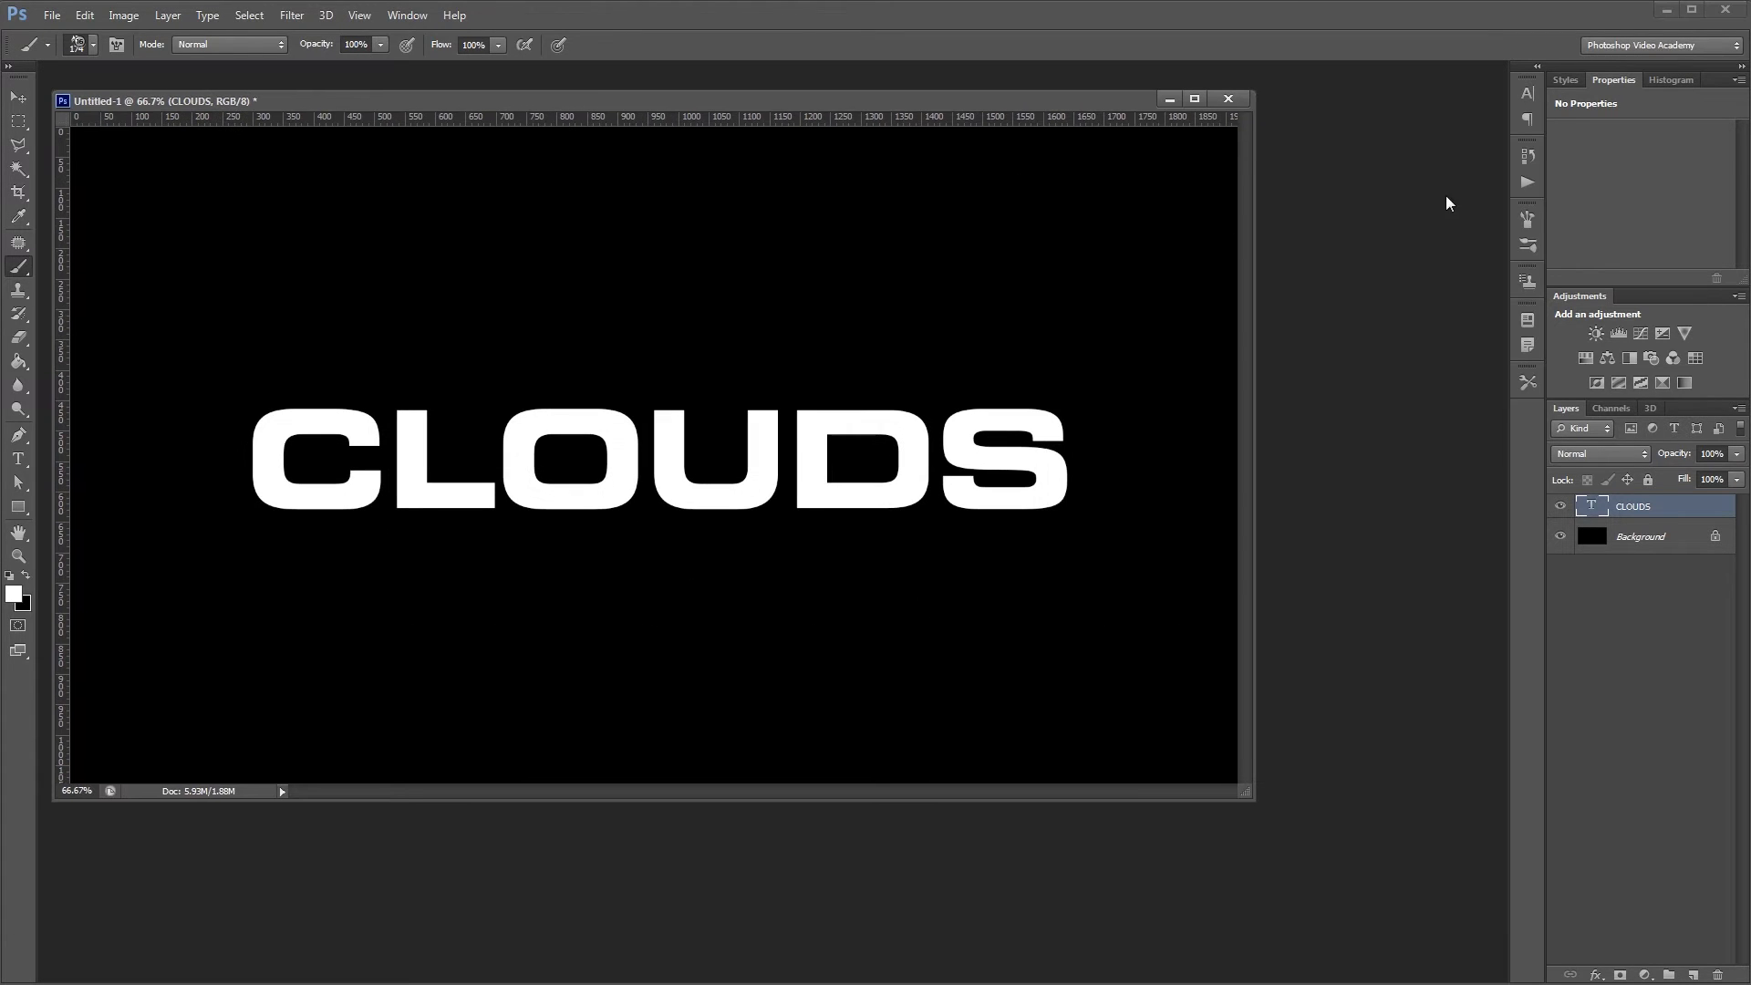
Step: On new Layer 1, stamp cloud-tip strokes along the CLOUDS letter edges, toggling the text
{"action": "left_click", "coordinate": [1527, 218]}
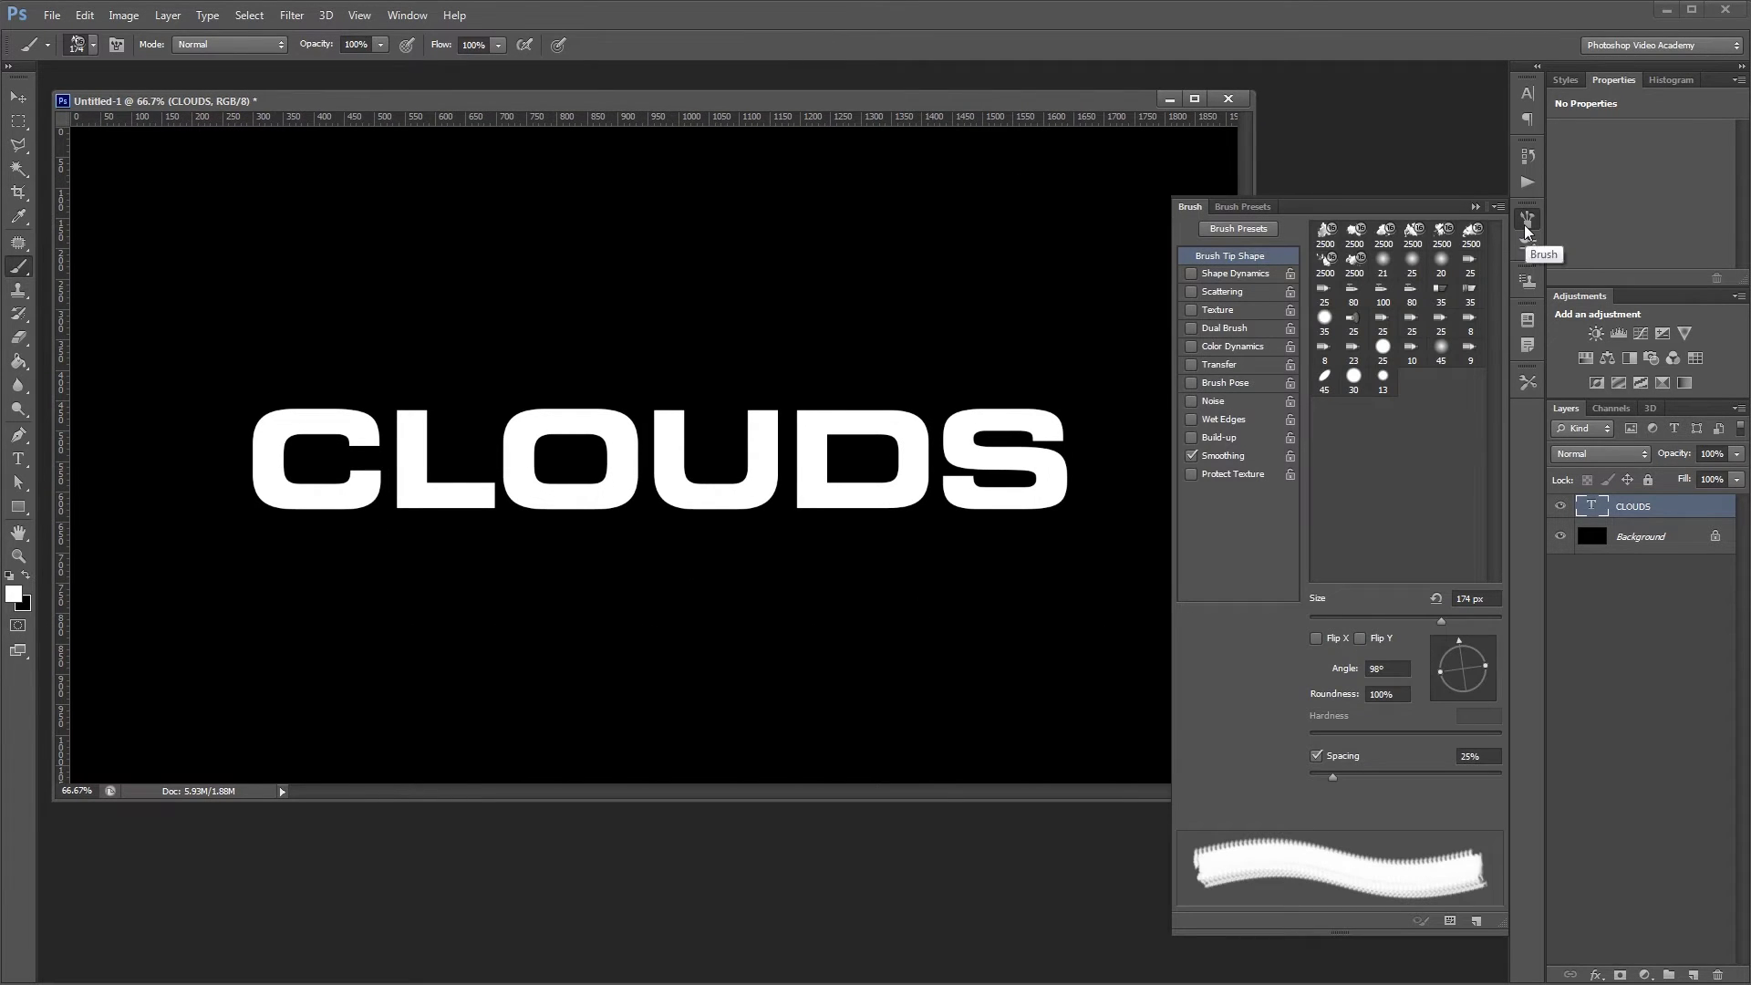
{"action": "left_click", "coordinate": [1672, 974]}
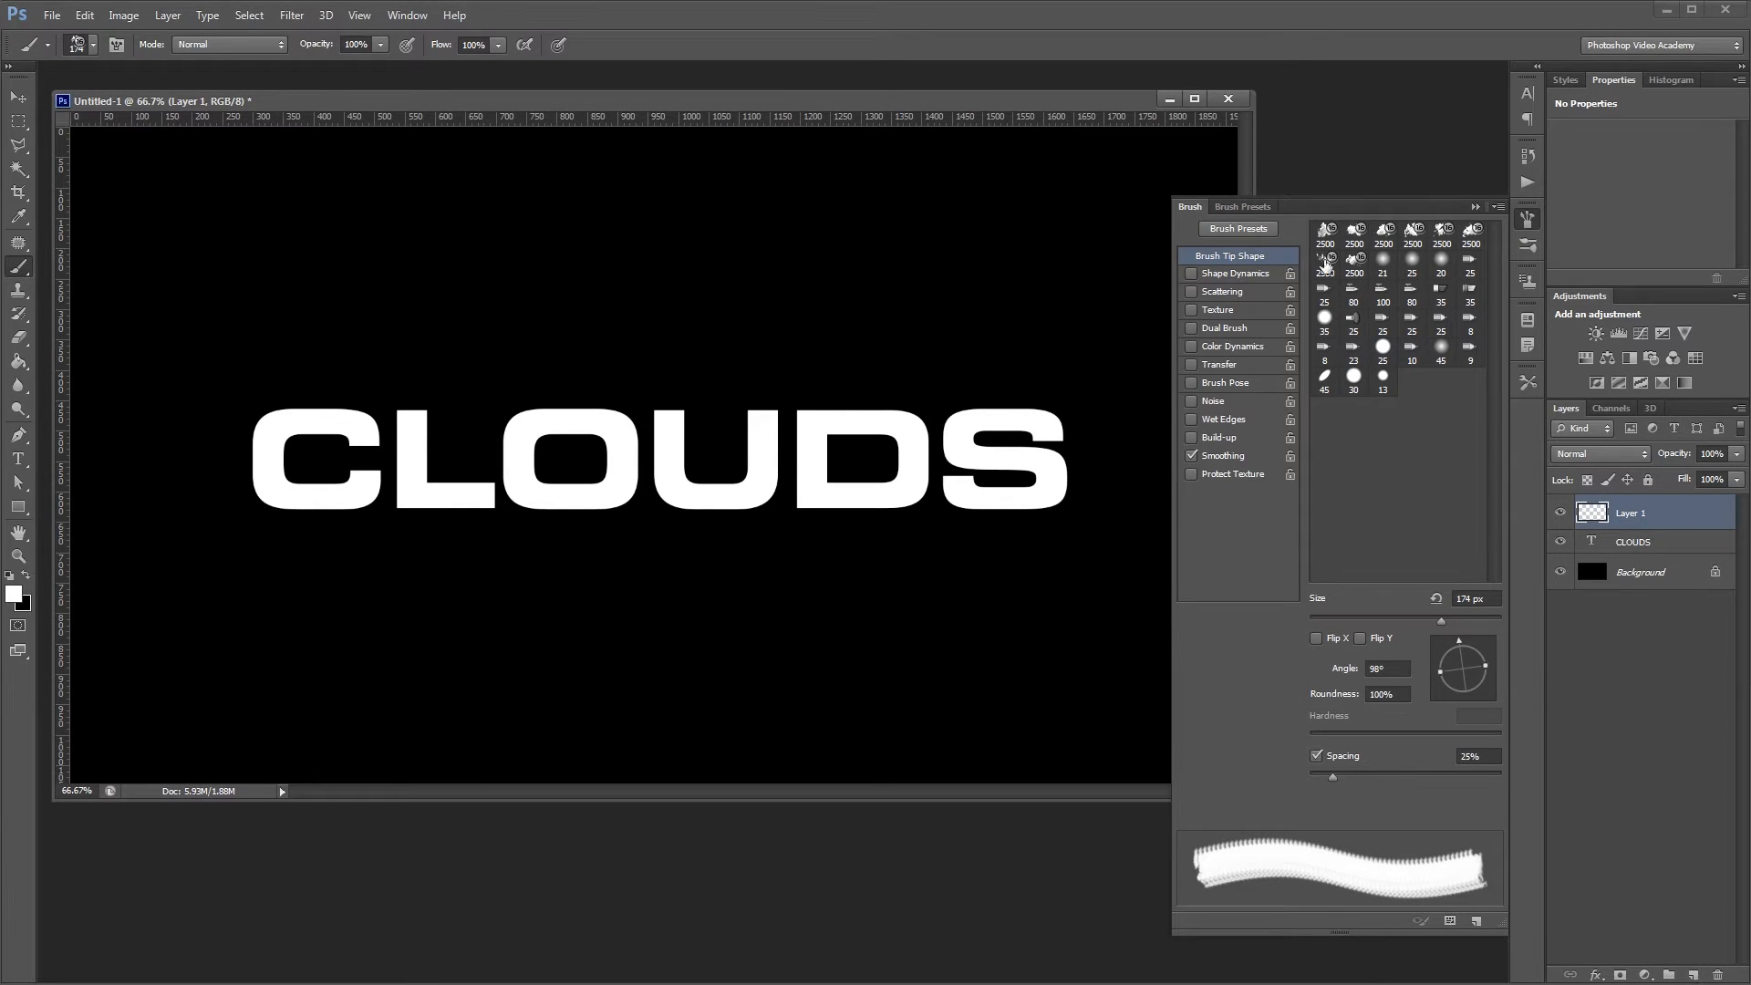
{"action": "left_click", "coordinate": [1326, 230]}
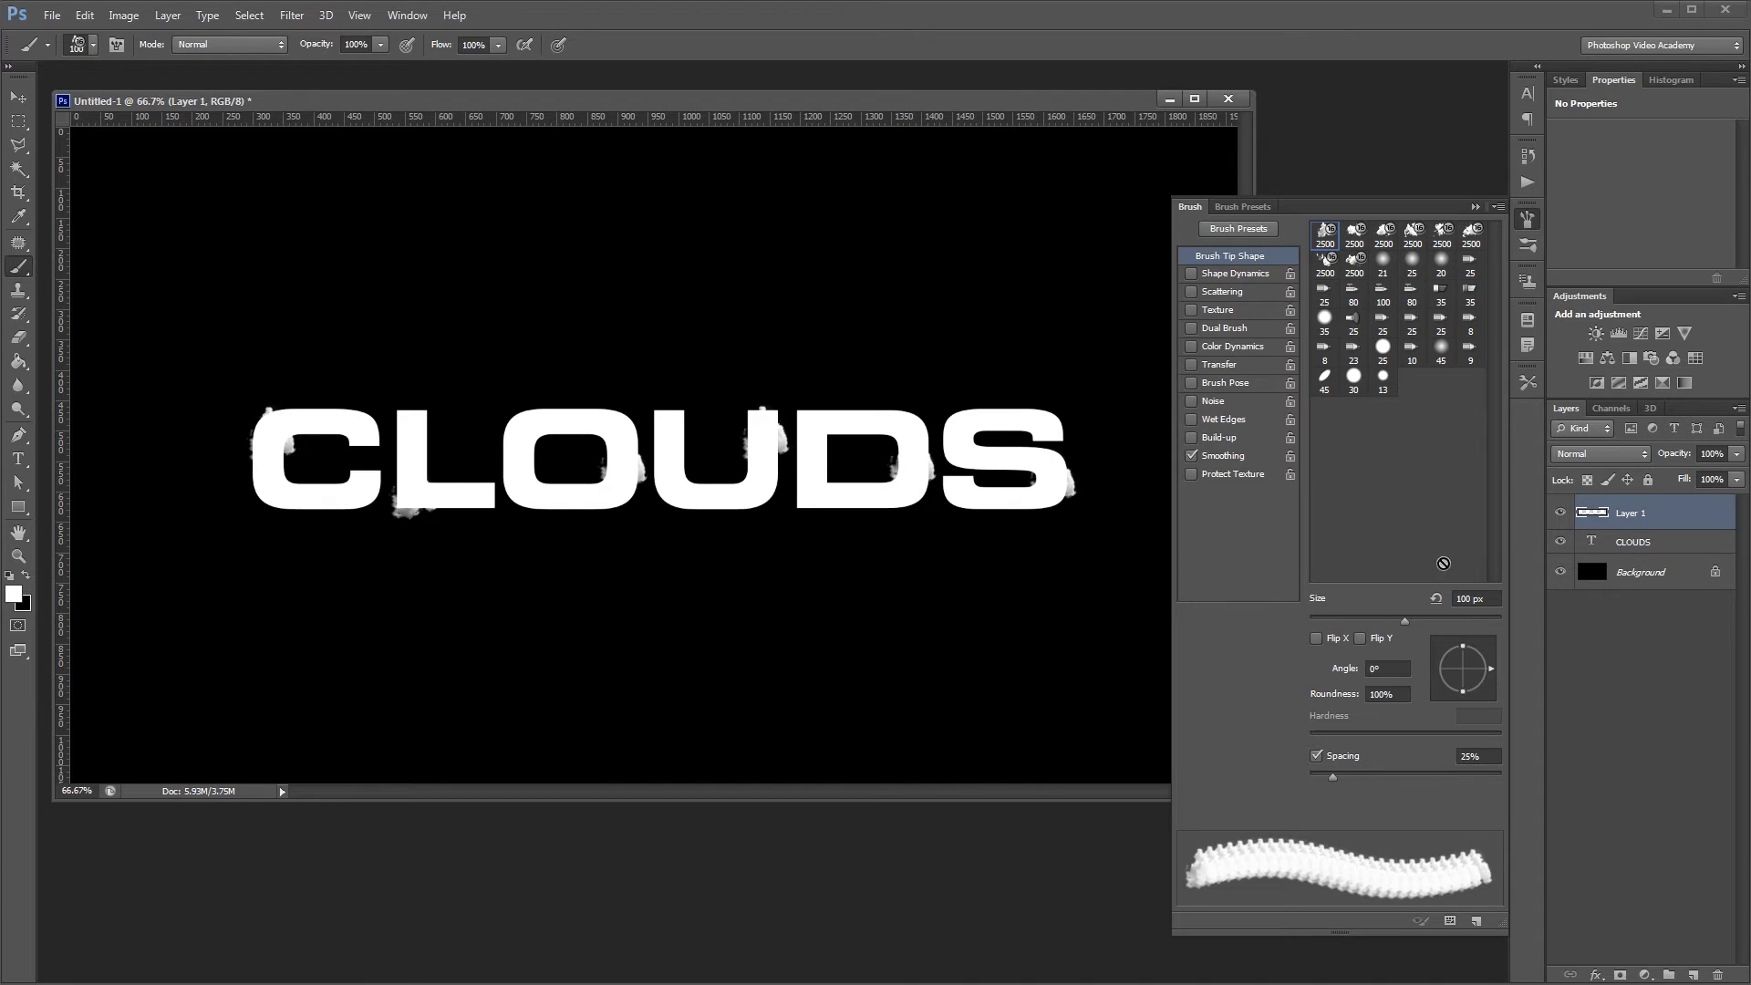
{"action": "left_click", "coordinate": [1561, 542]}
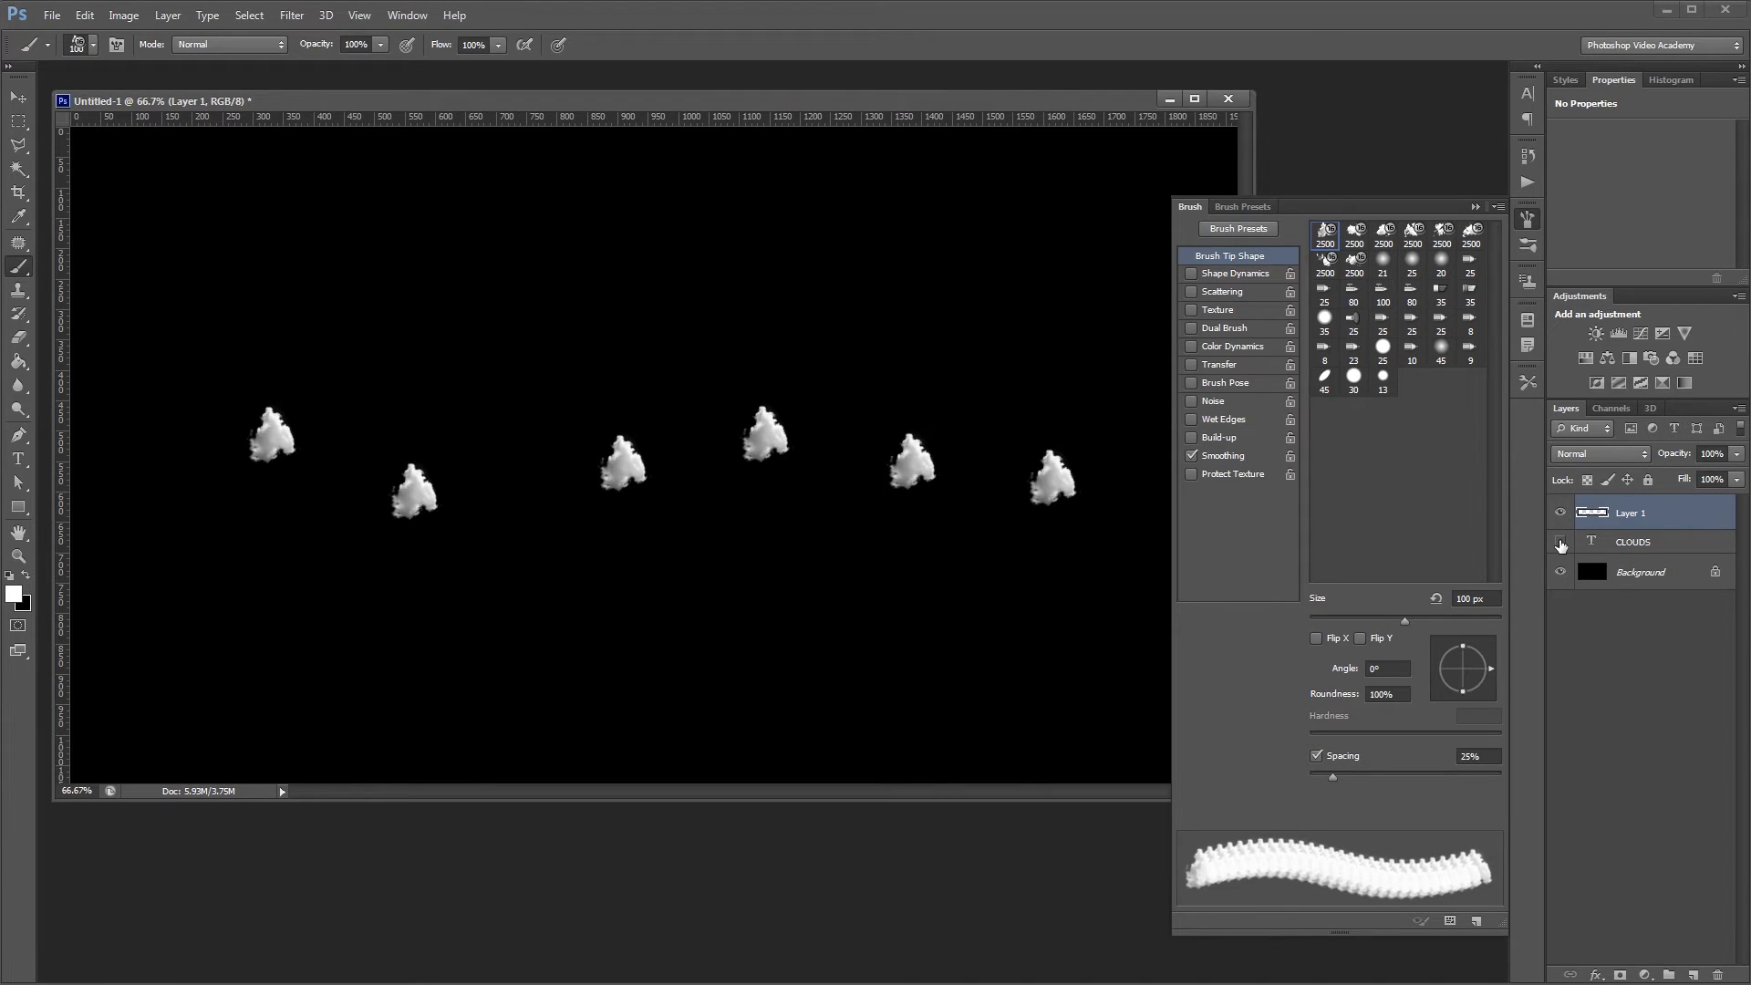
{"action": "mouse_move", "coordinate": [1561, 546]}
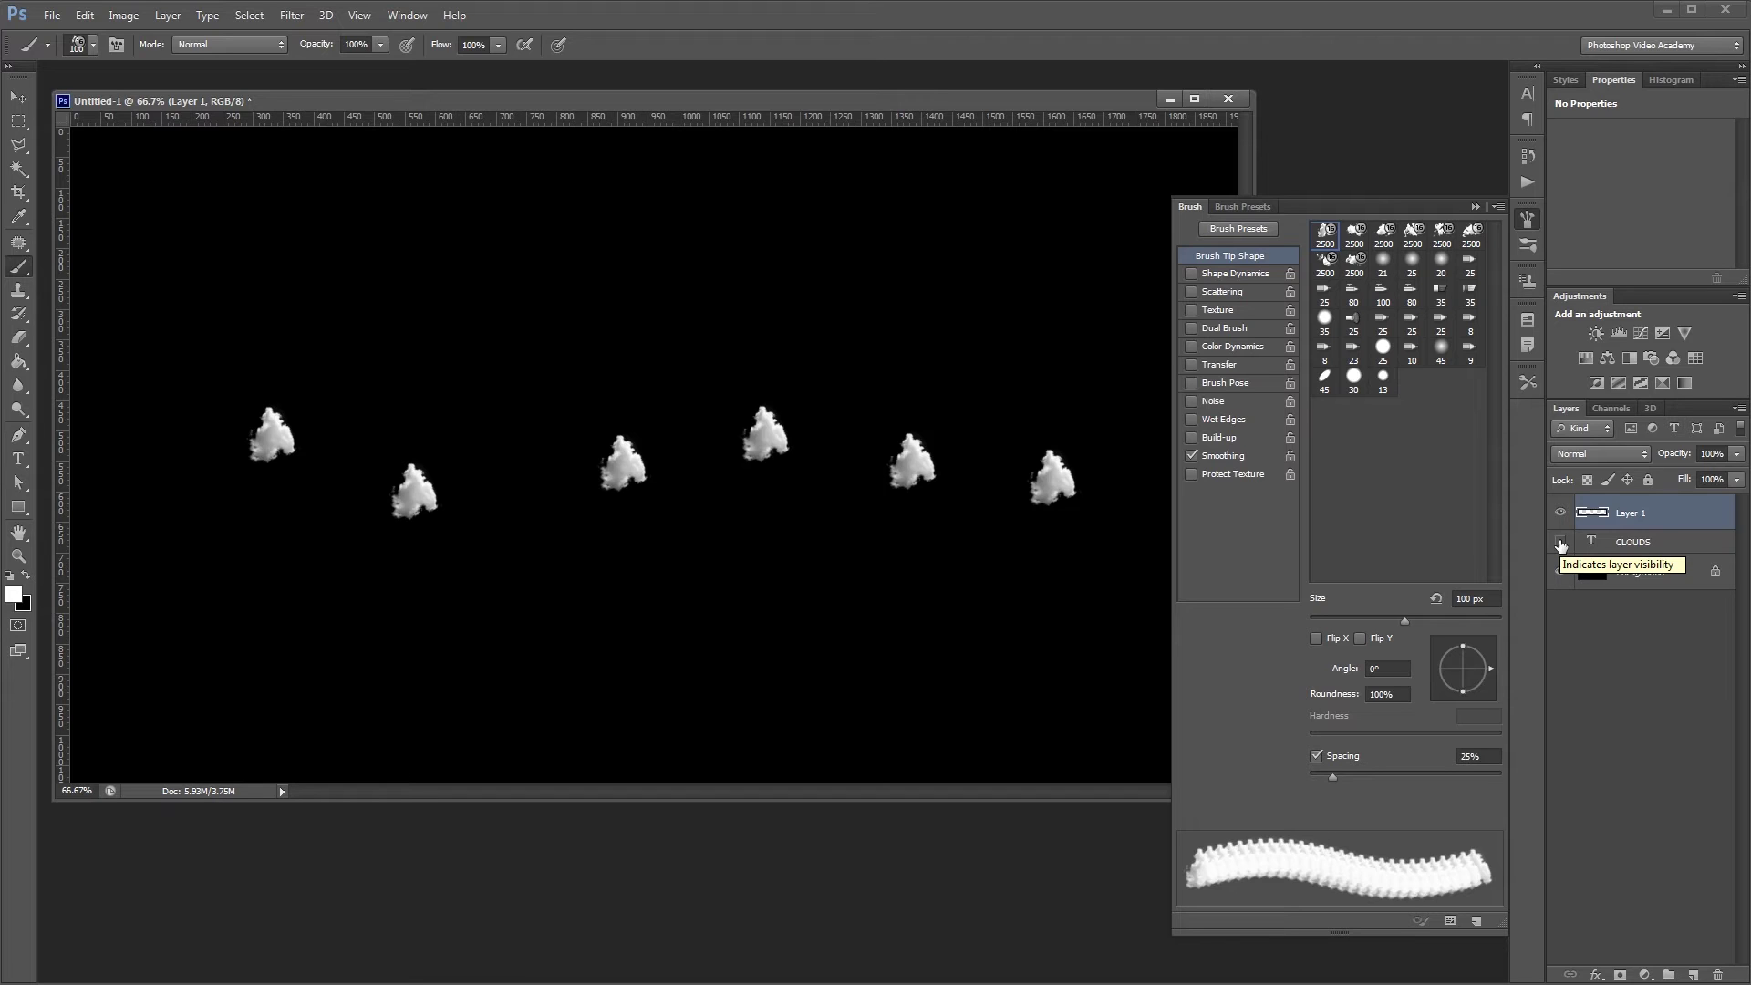
{"action": "left_click", "coordinate": [1561, 546]}
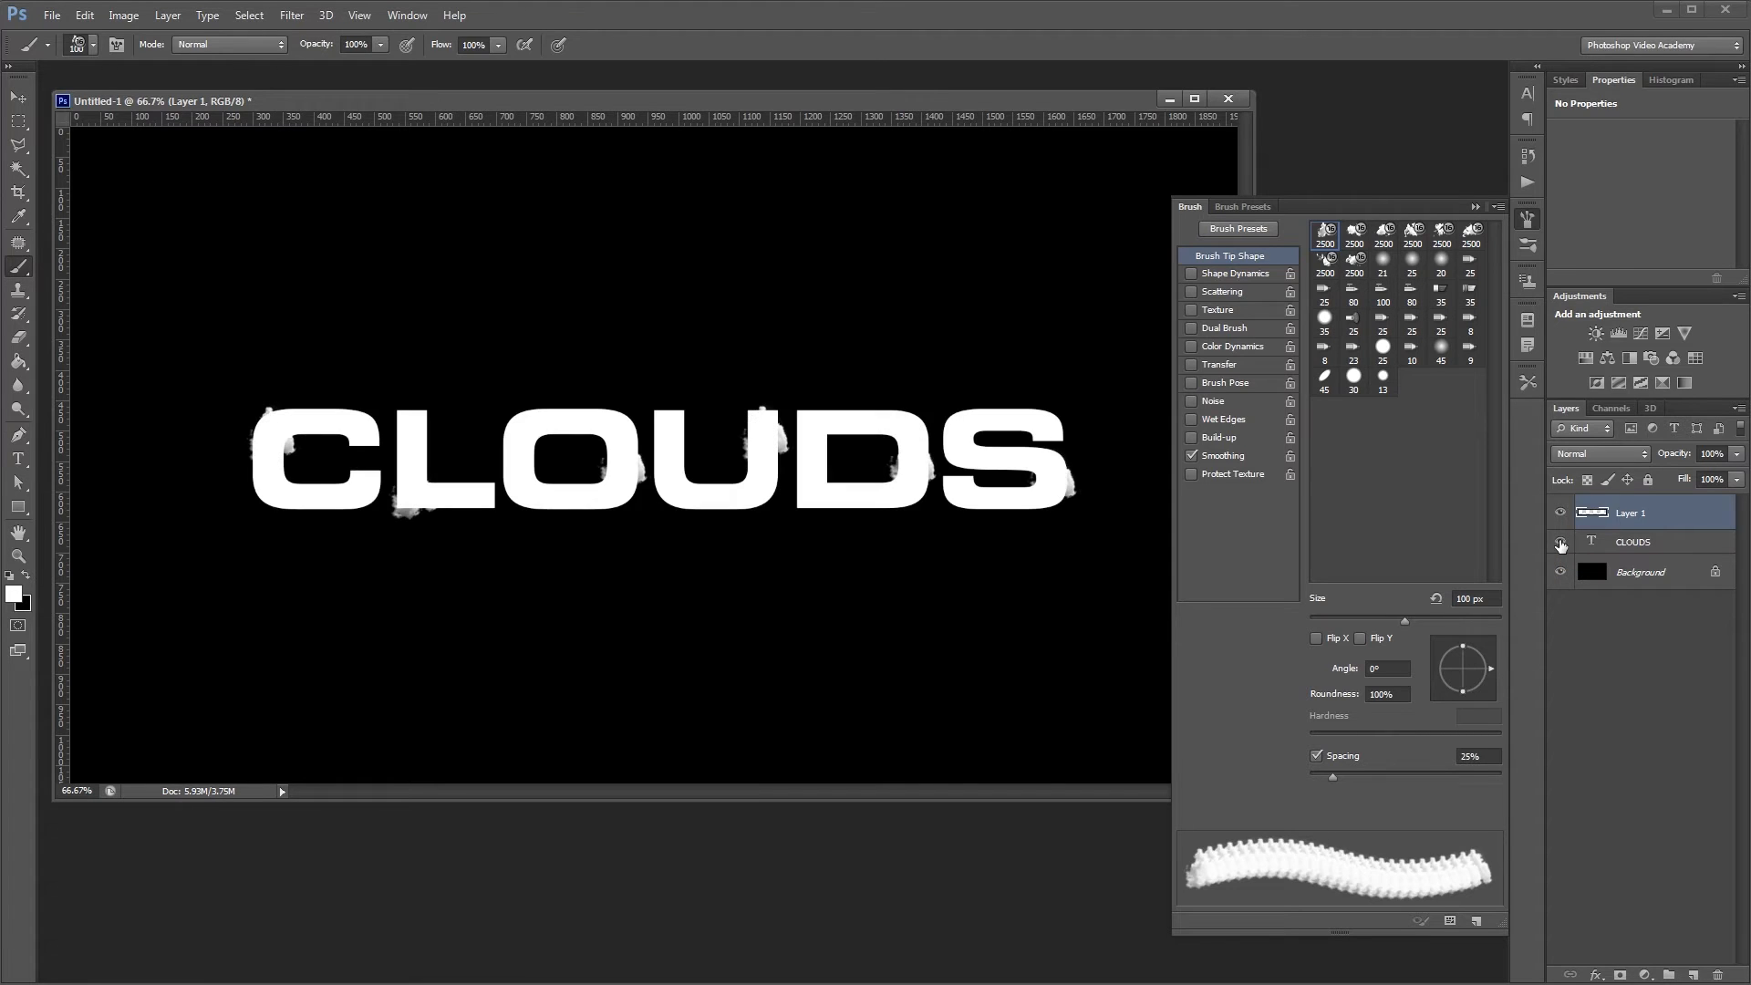
Step: Add Layer 2 and paint 175 px cloud strokes, toggling CLOUDS visibility to check
{"action": "left_click", "coordinate": [1693, 974]}
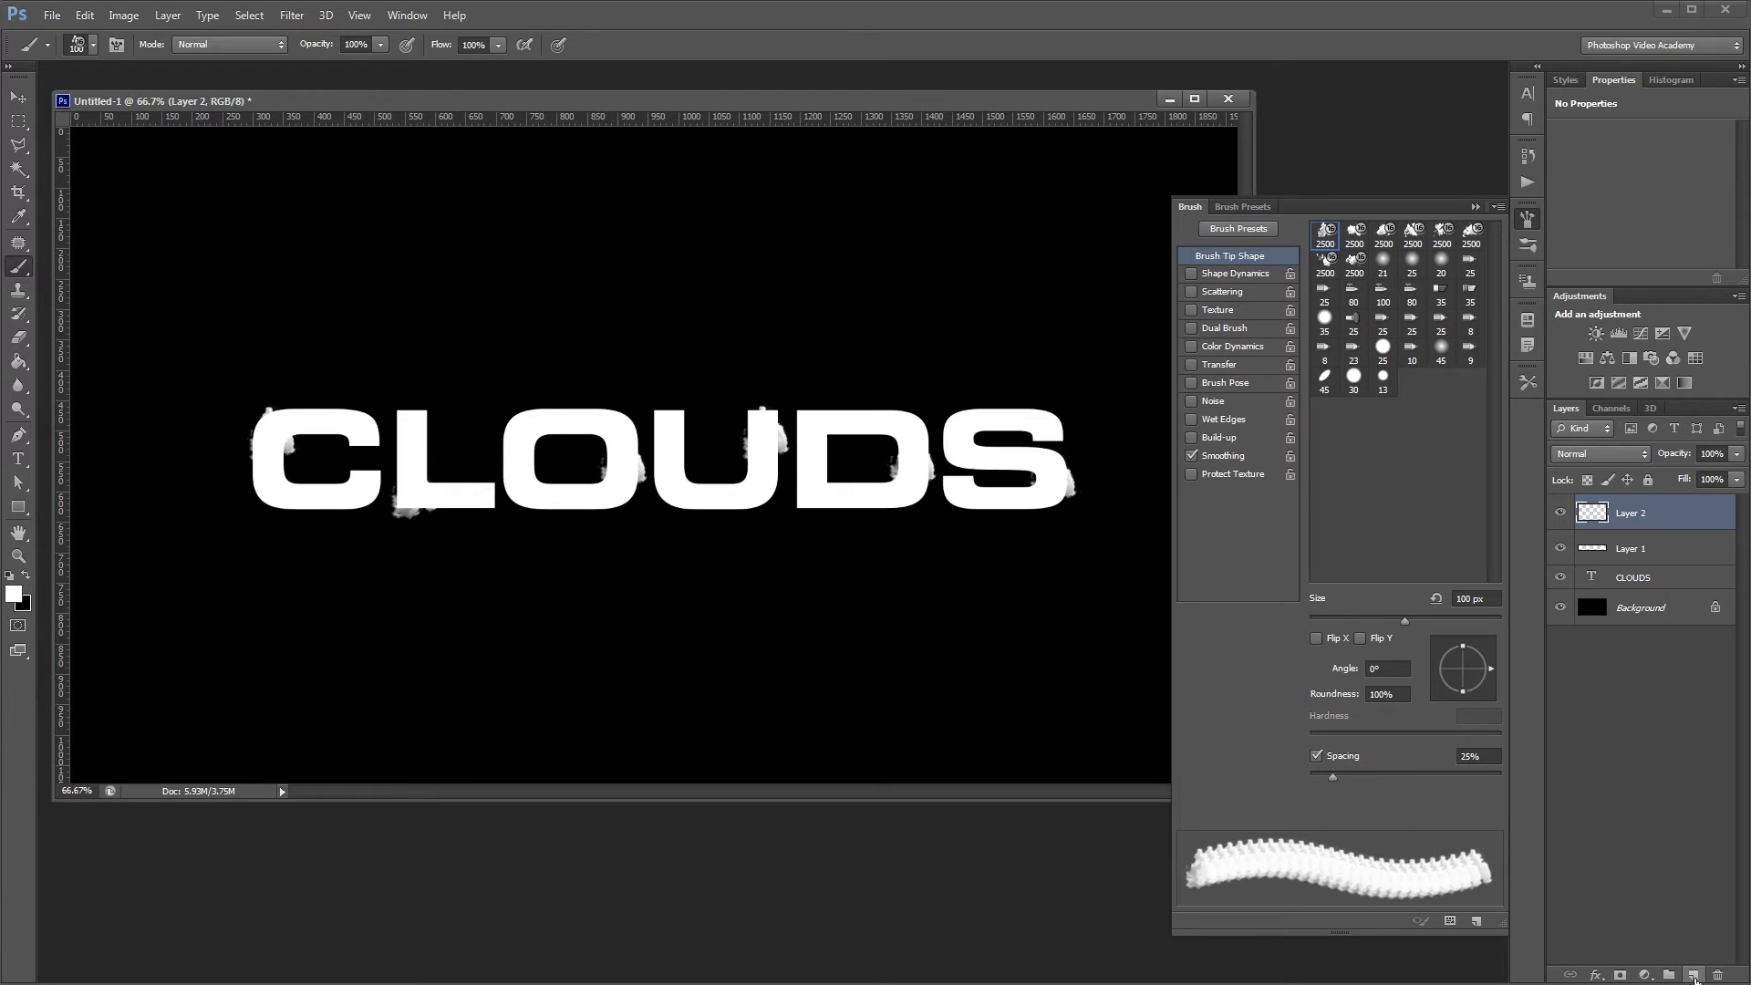
{"action": "left_click", "coordinate": [1354, 230]}
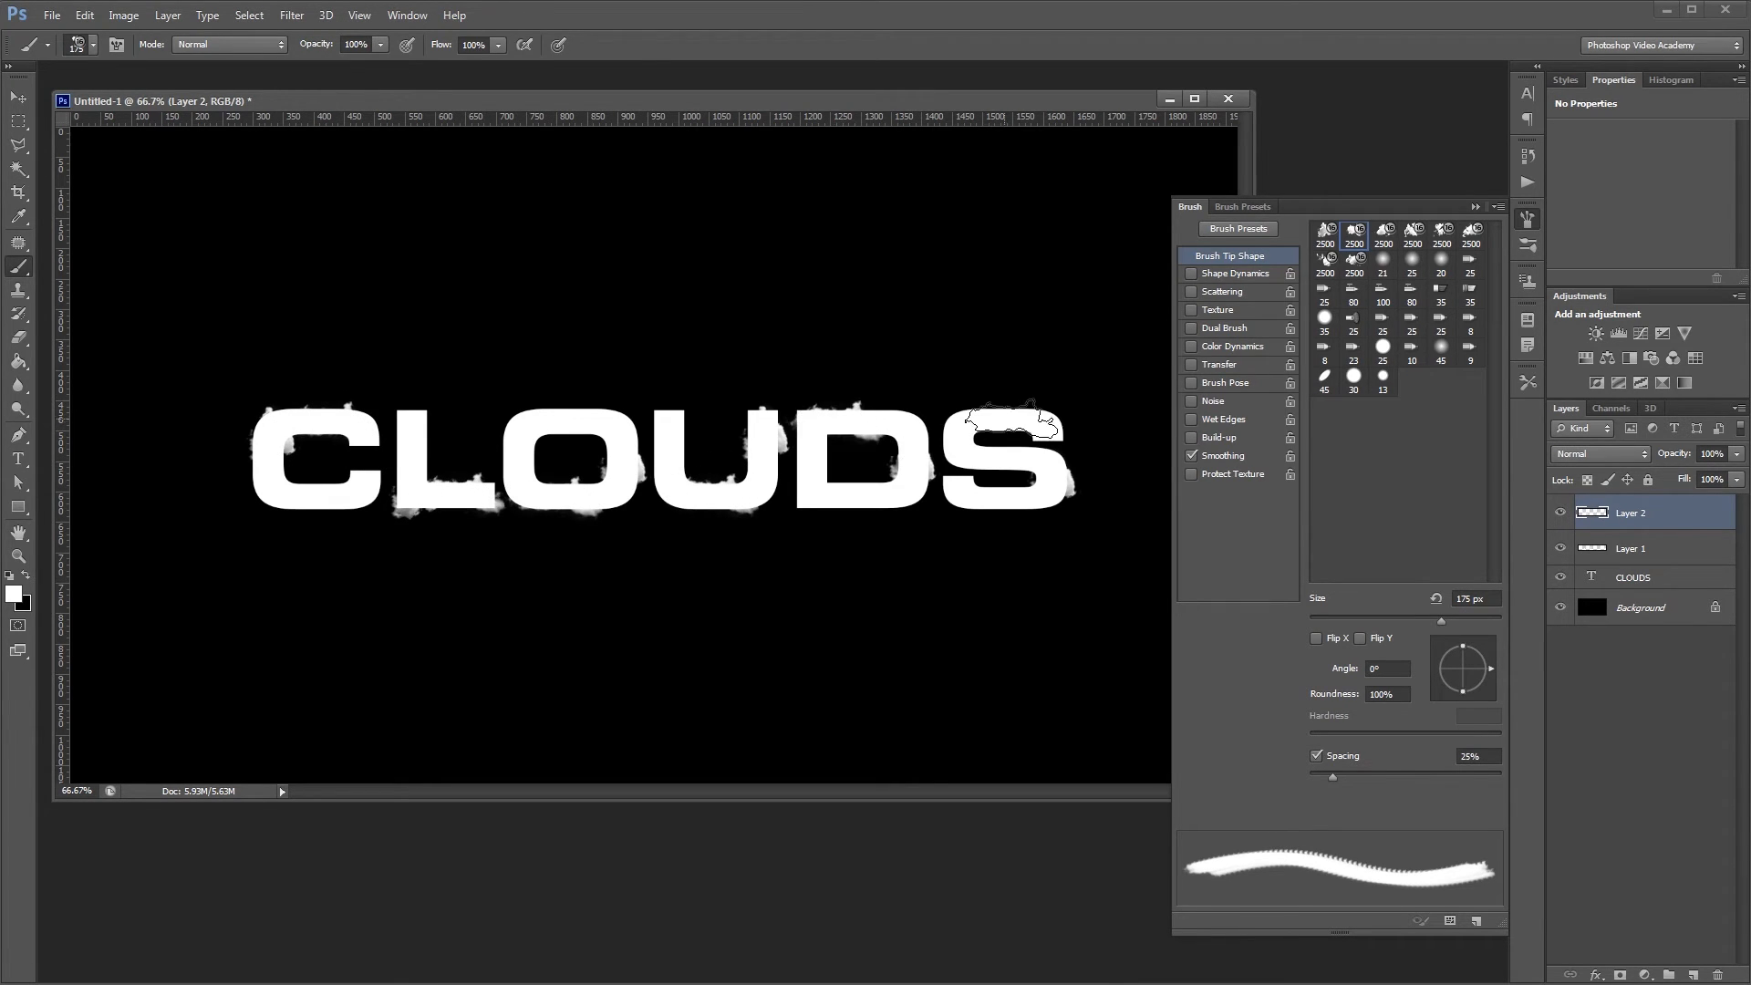
{"action": "left_click", "coordinate": [1562, 576]}
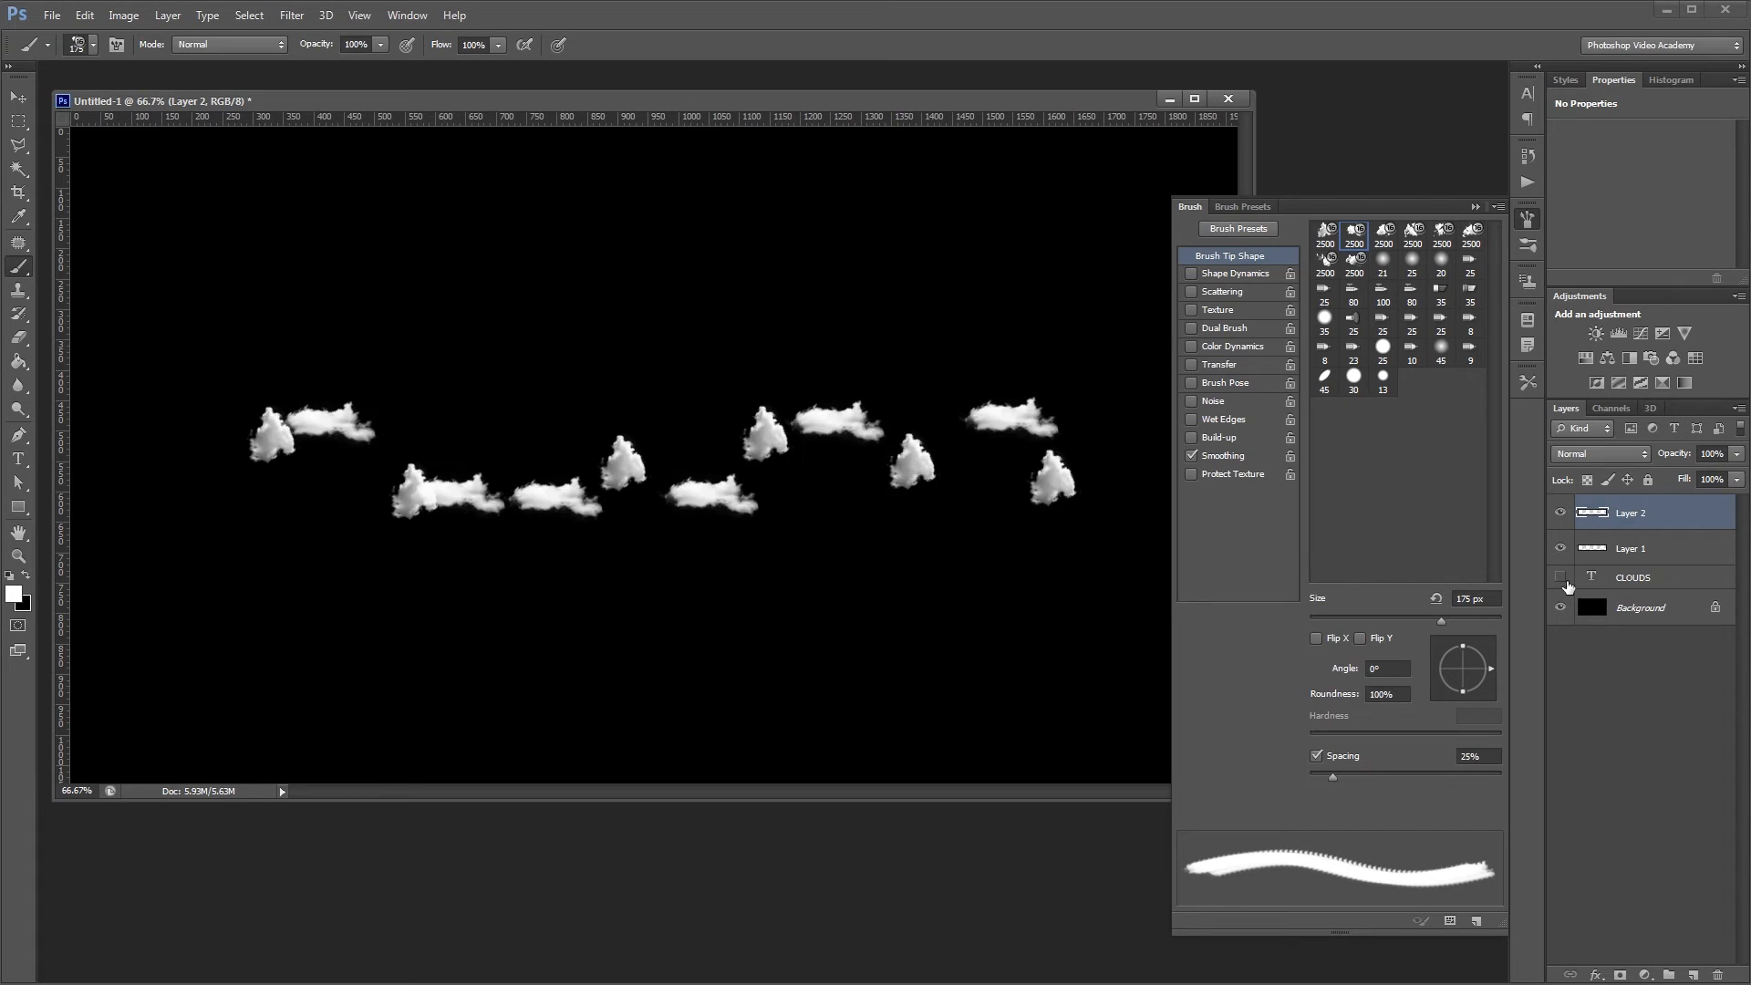
{"action": "mouse_move", "coordinate": [1561, 576]}
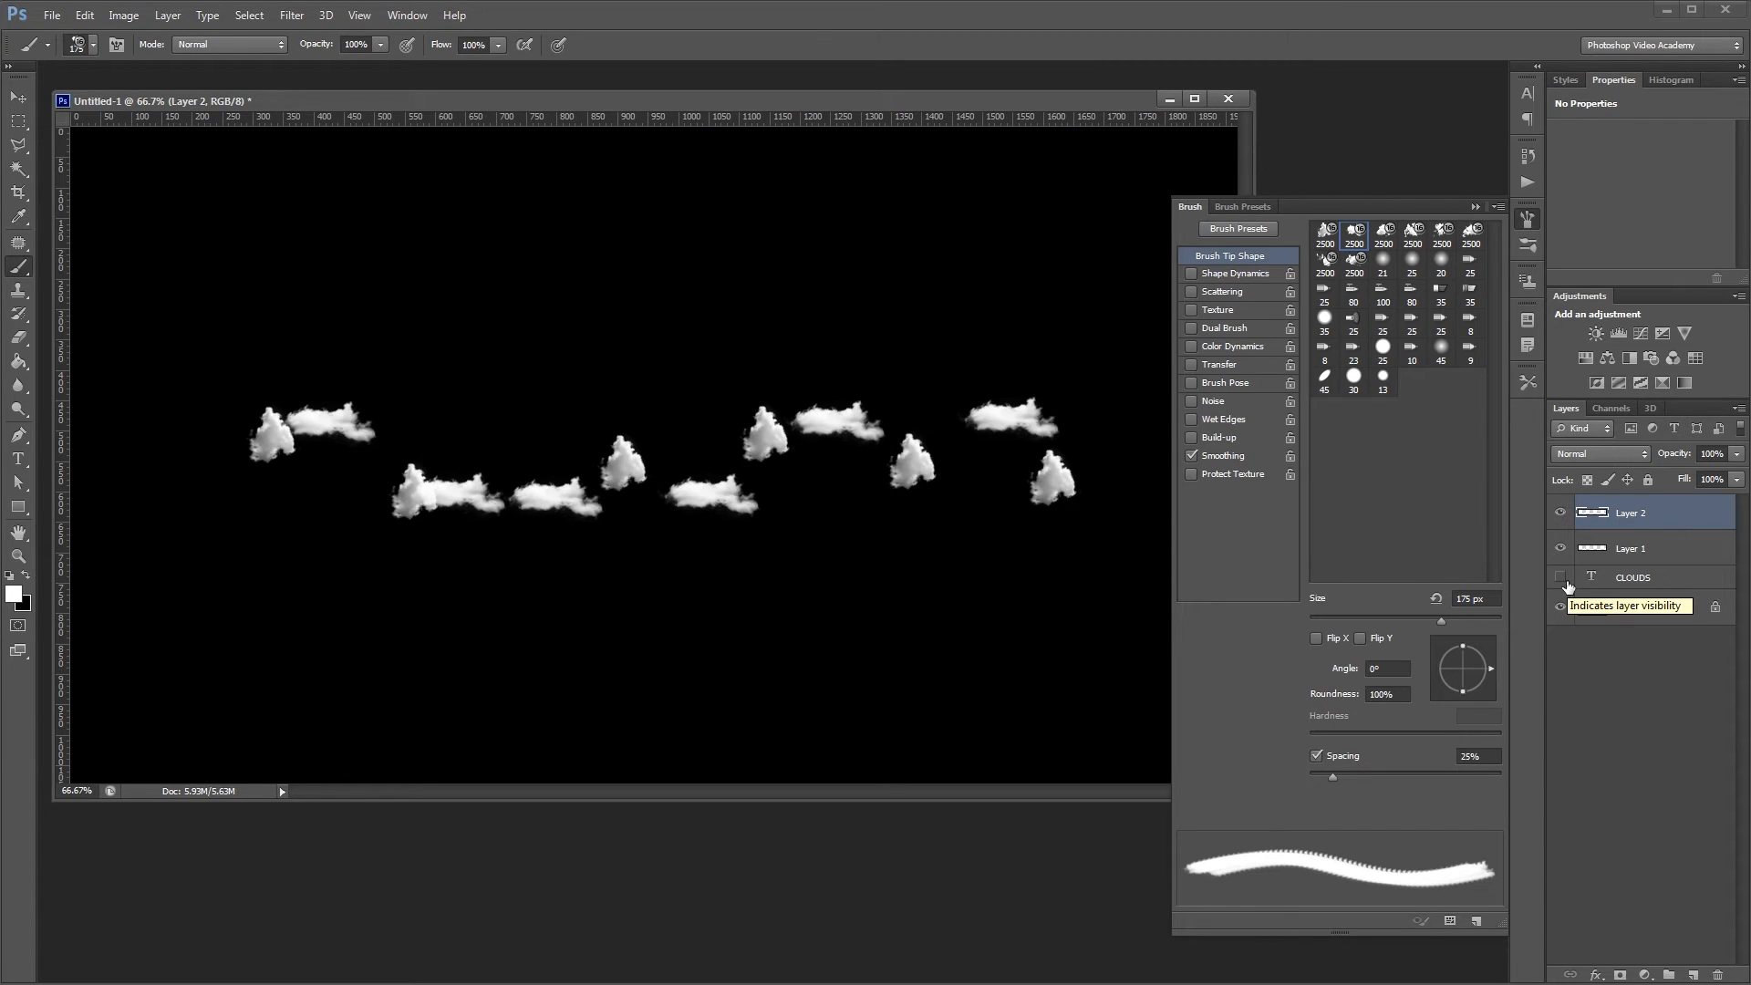
{"action": "left_click", "coordinate": [1561, 577]}
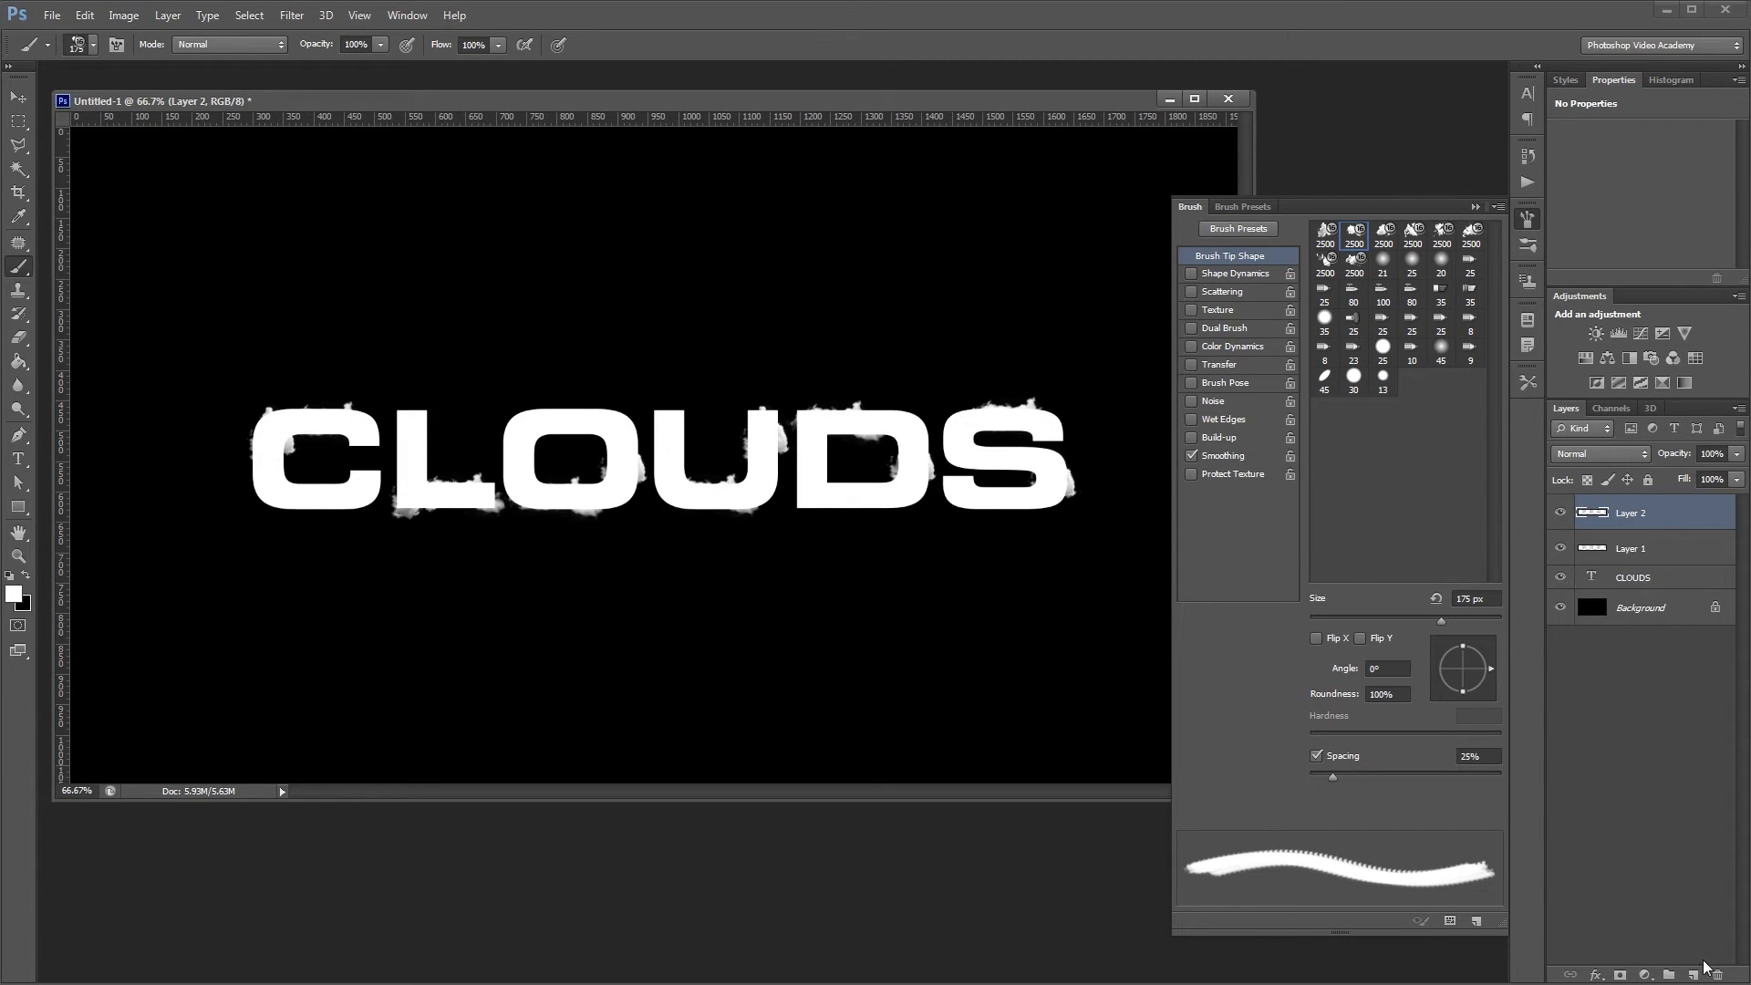
Step: Add Layer 3 and paint more clouds over the letters with a different tip
{"action": "left_click", "coordinate": [1680, 974]}
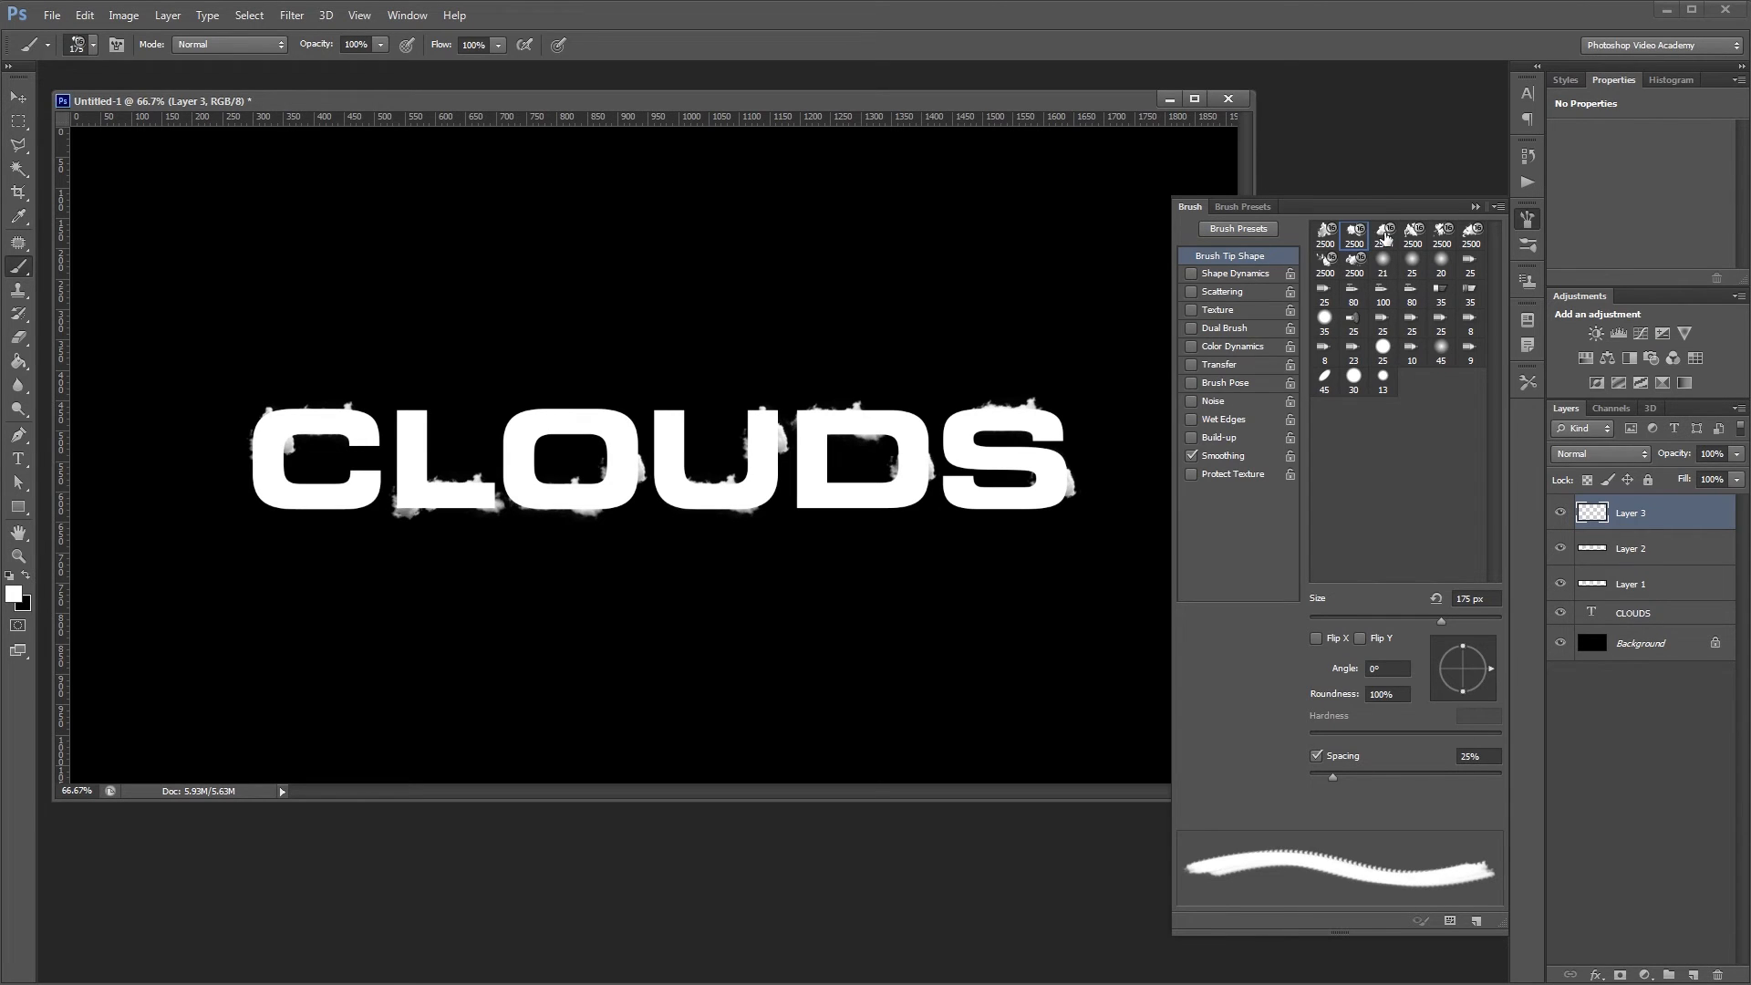
{"action": "left_click", "coordinate": [1383, 230]}
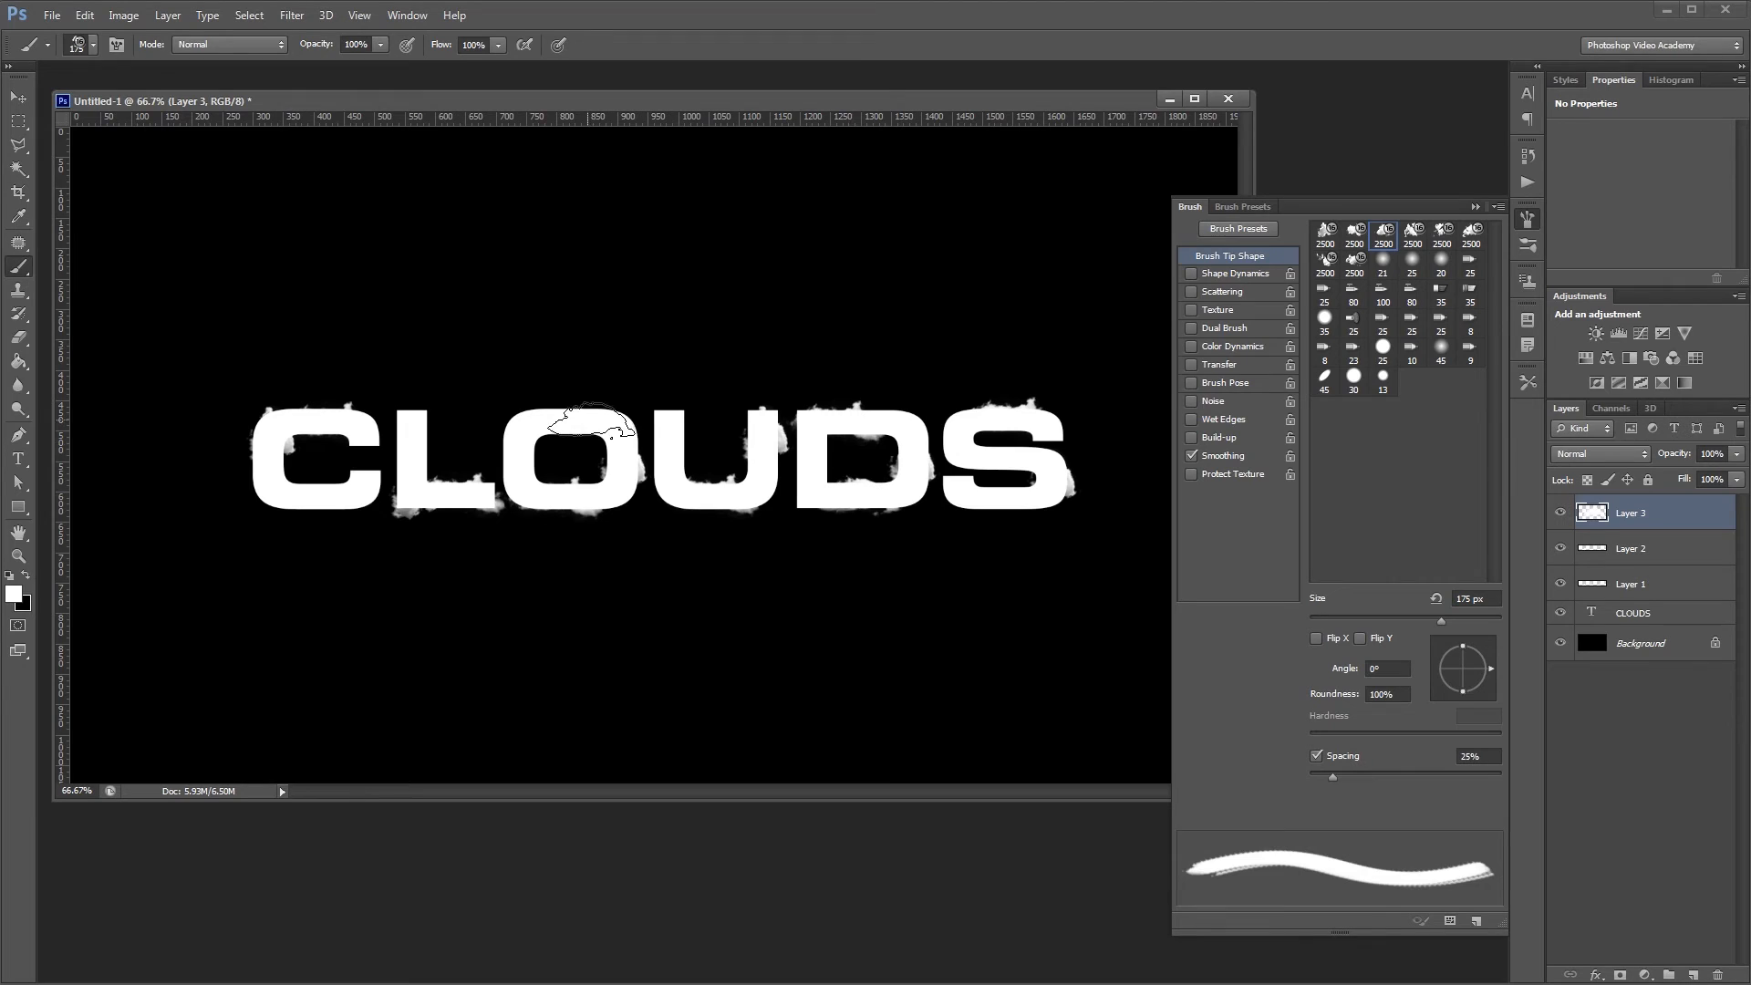
{"action": "left_click", "coordinate": [603, 430]}
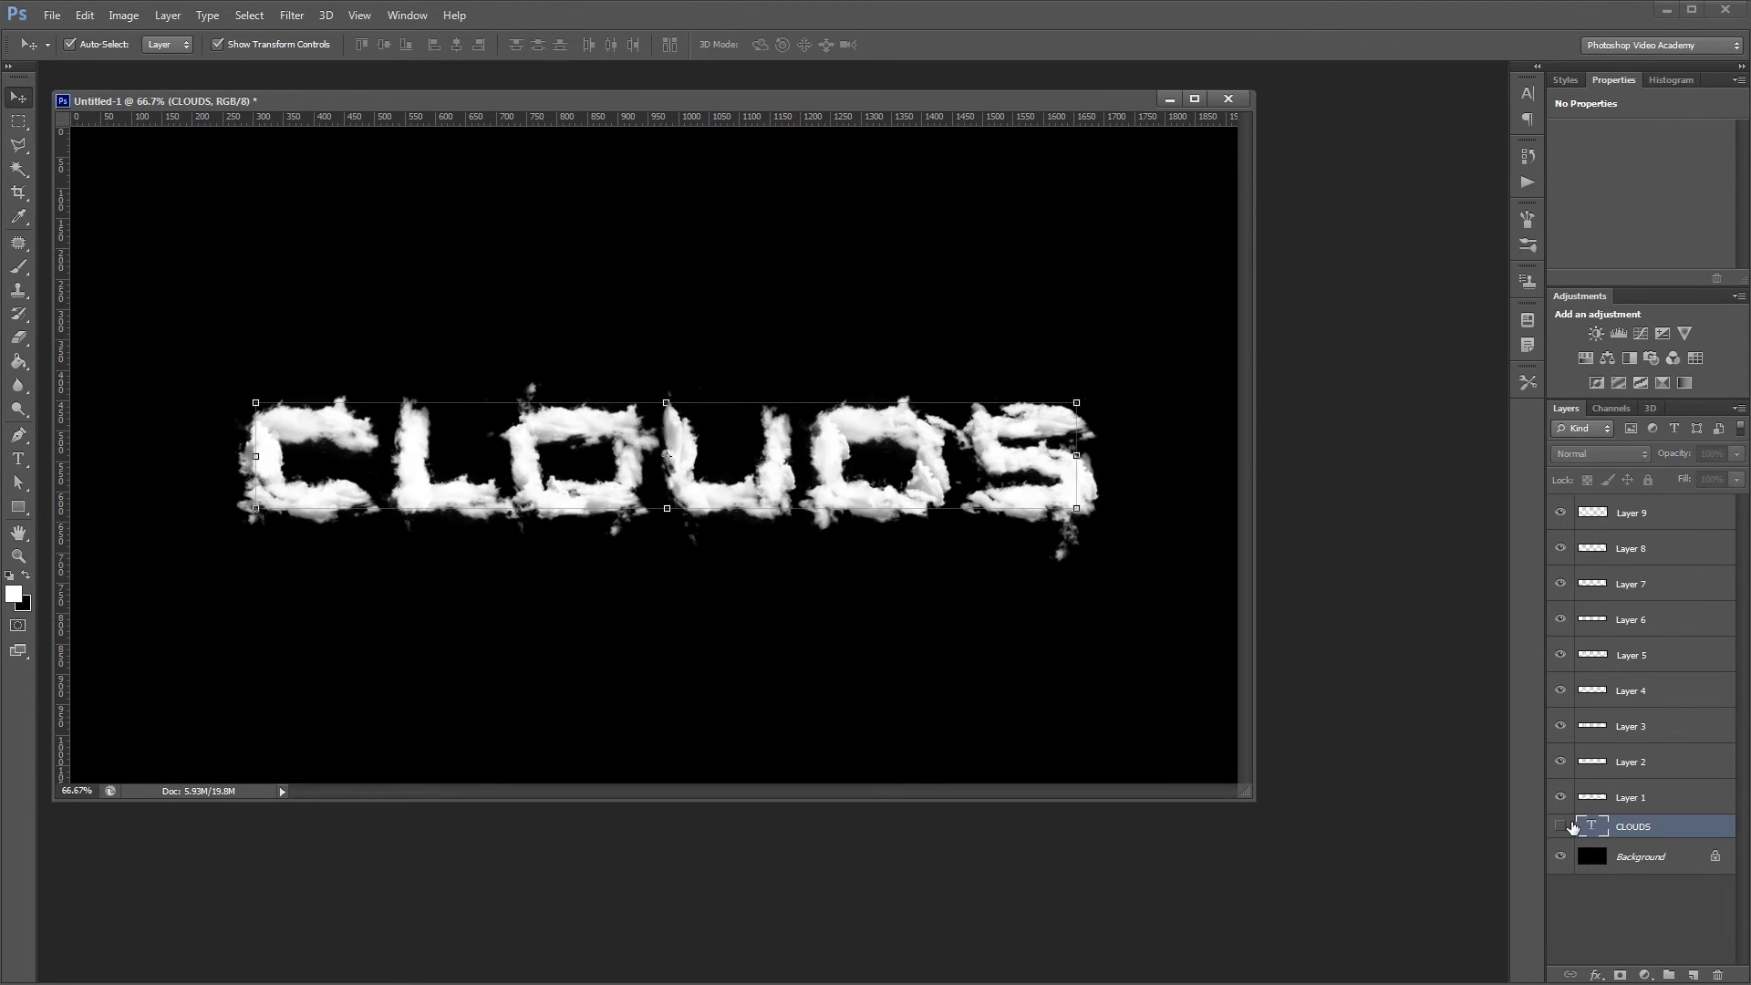
{"action": "mouse_move", "coordinate": [1563, 826]}
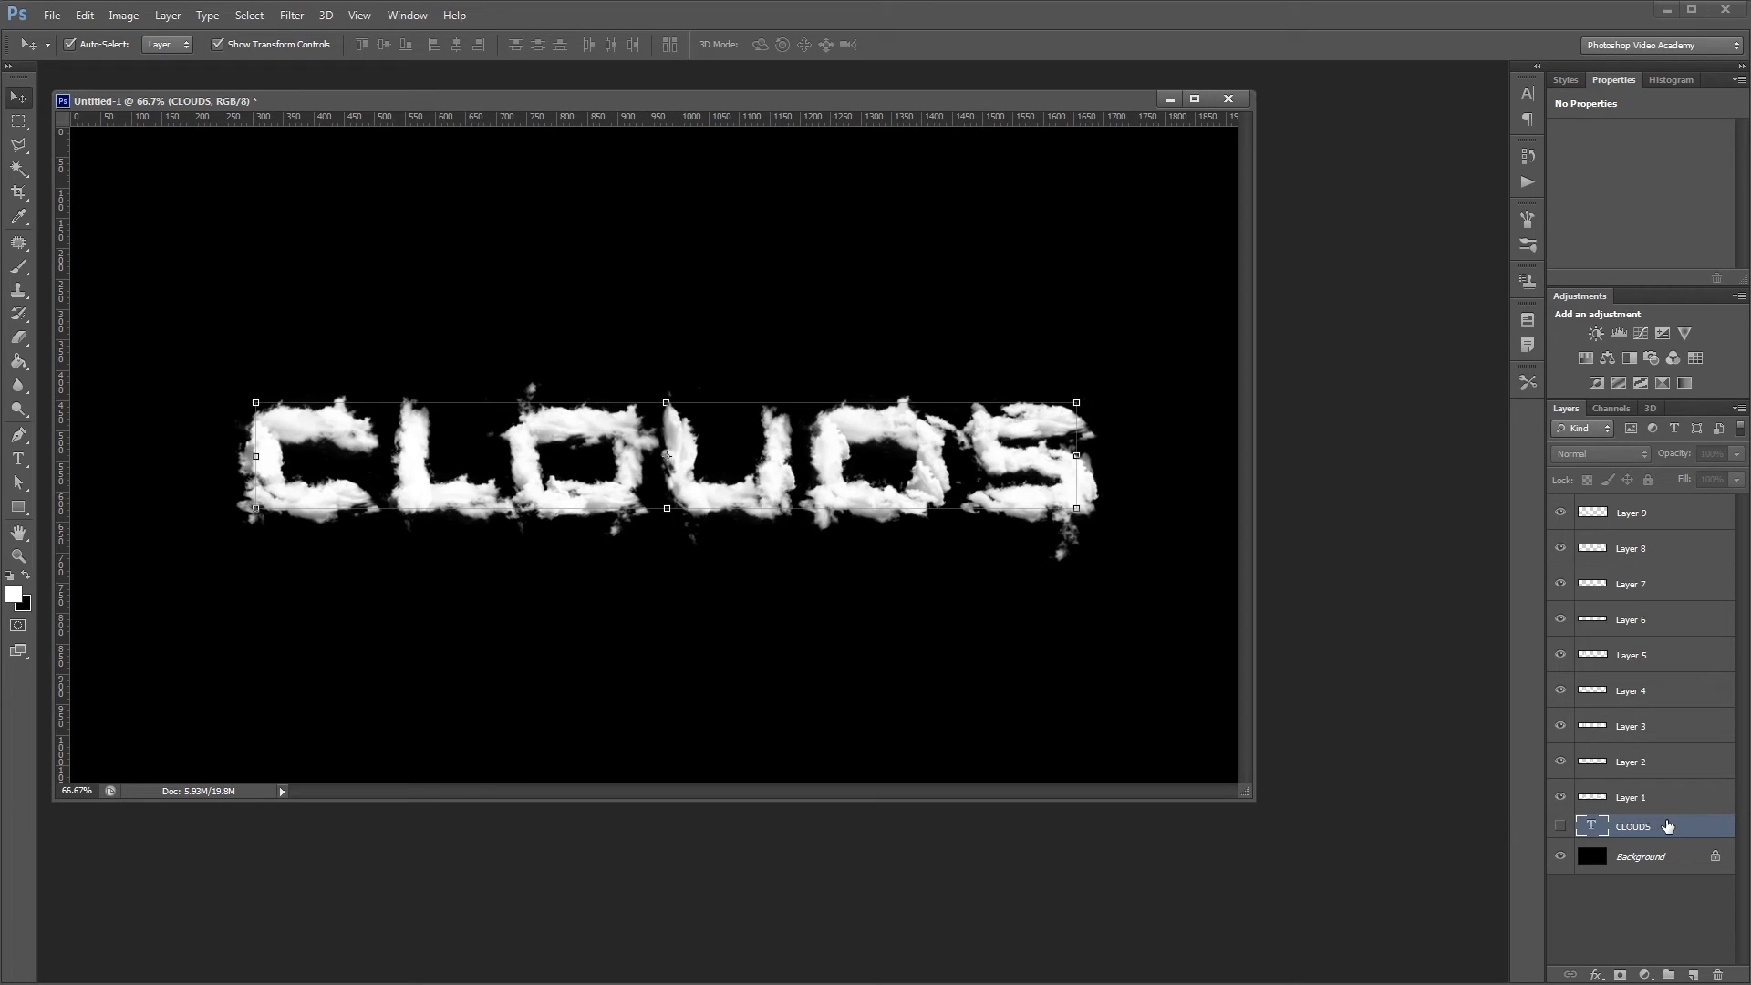
Step: Select cloud Layers 1–9 and convert them into a single smart object
{"action": "left_click", "coordinate": [1632, 796]}
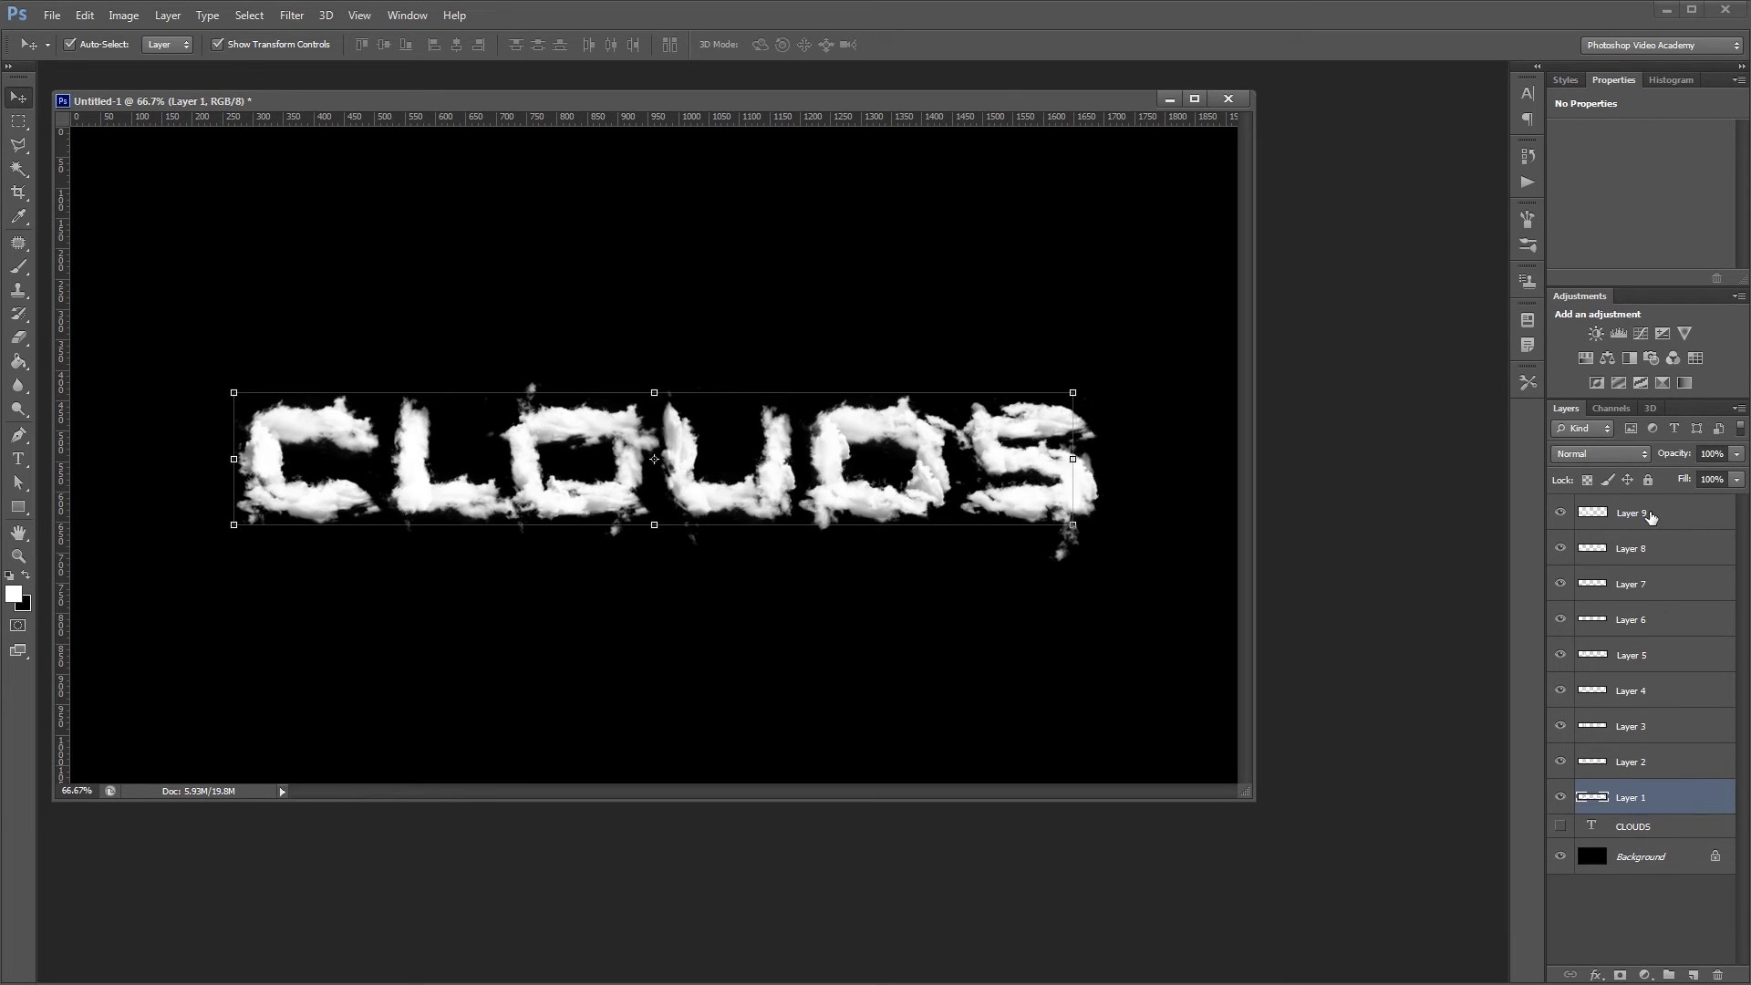
{"action": "right_click", "coordinate": [1630, 512]}
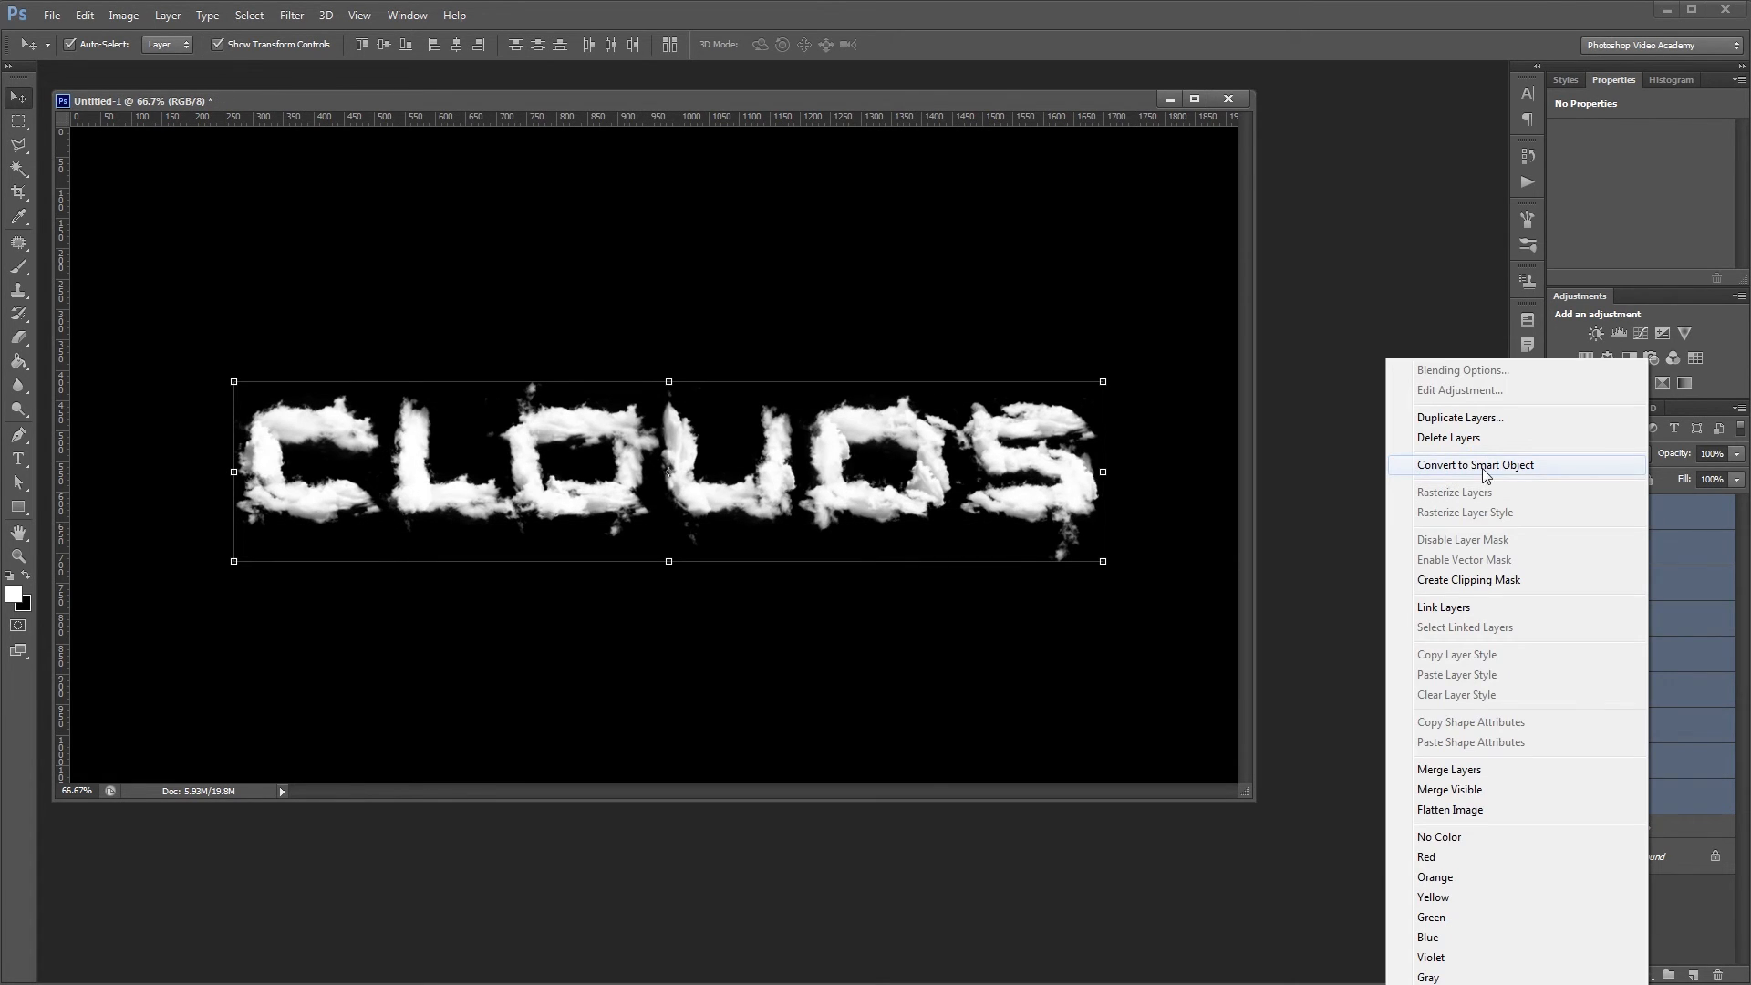
{"action": "left_click", "coordinate": [1476, 464]}
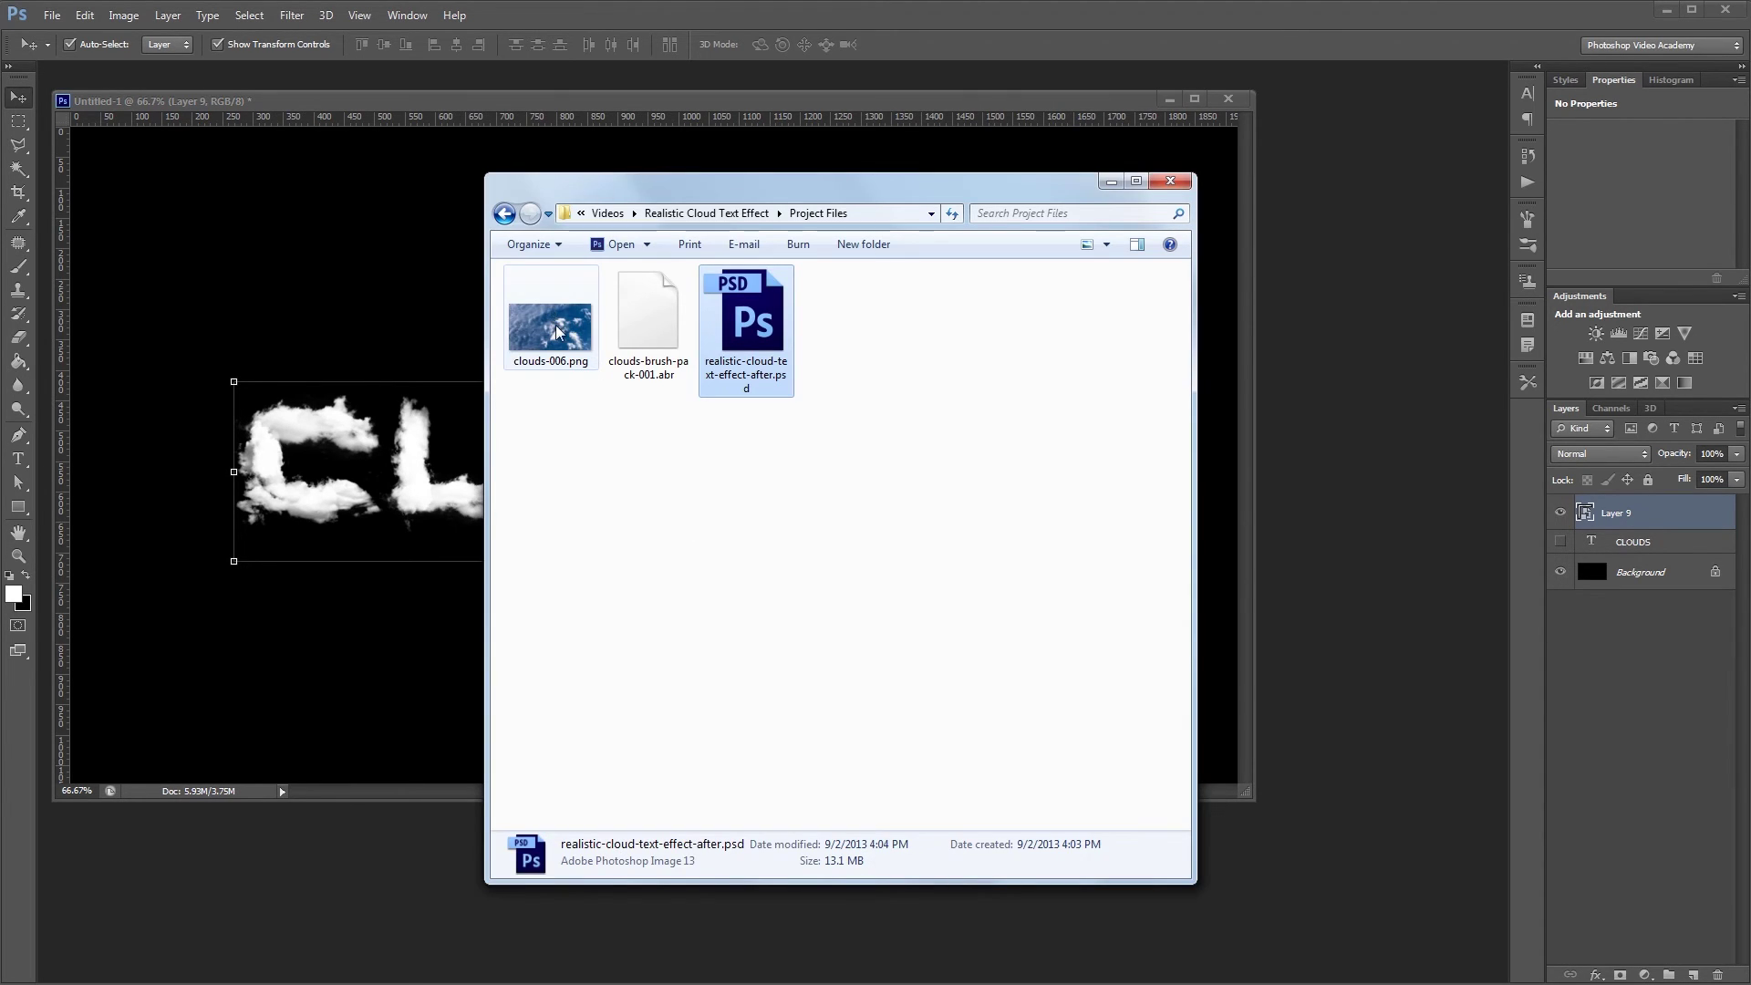
Step: Place the clouds-006.png sky photo behind the cloud lettering
{"action": "left_click", "coordinate": [1171, 181]}
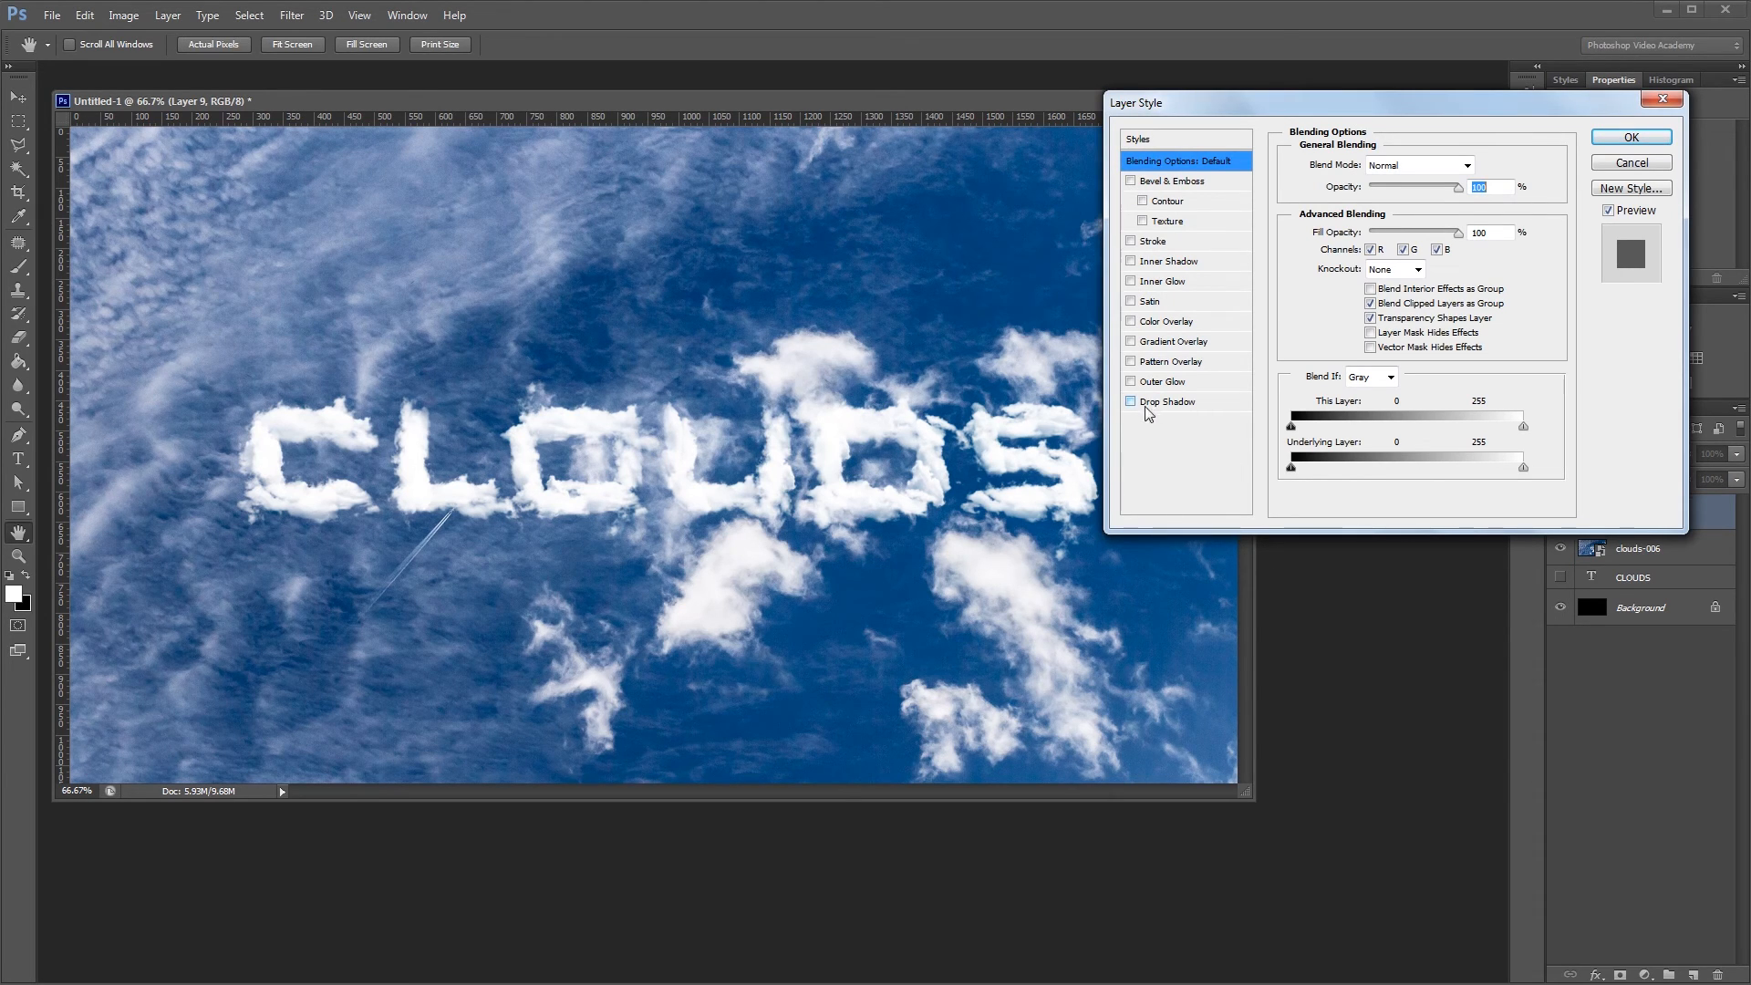
Step: Add a Linear Burn drop shadow at 35% opacity and 54 px size
{"action": "left_click", "coordinate": [1130, 402]}
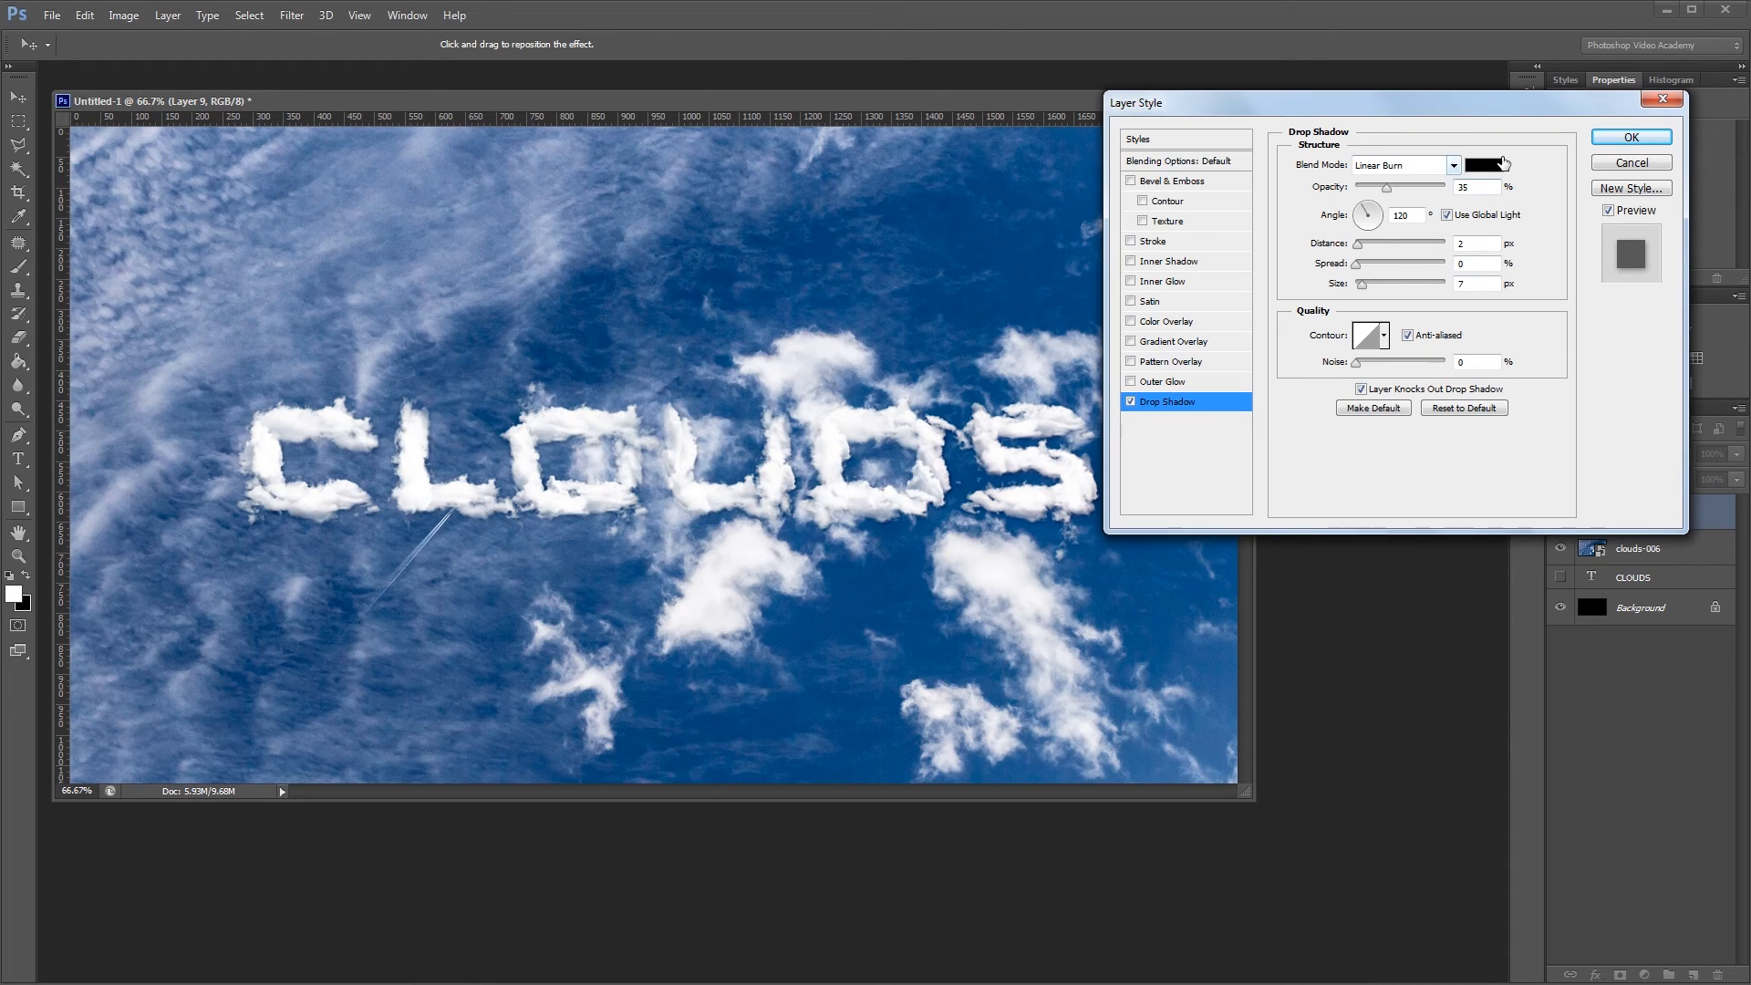
{"action": "mouse_move", "coordinate": [1402, 179]}
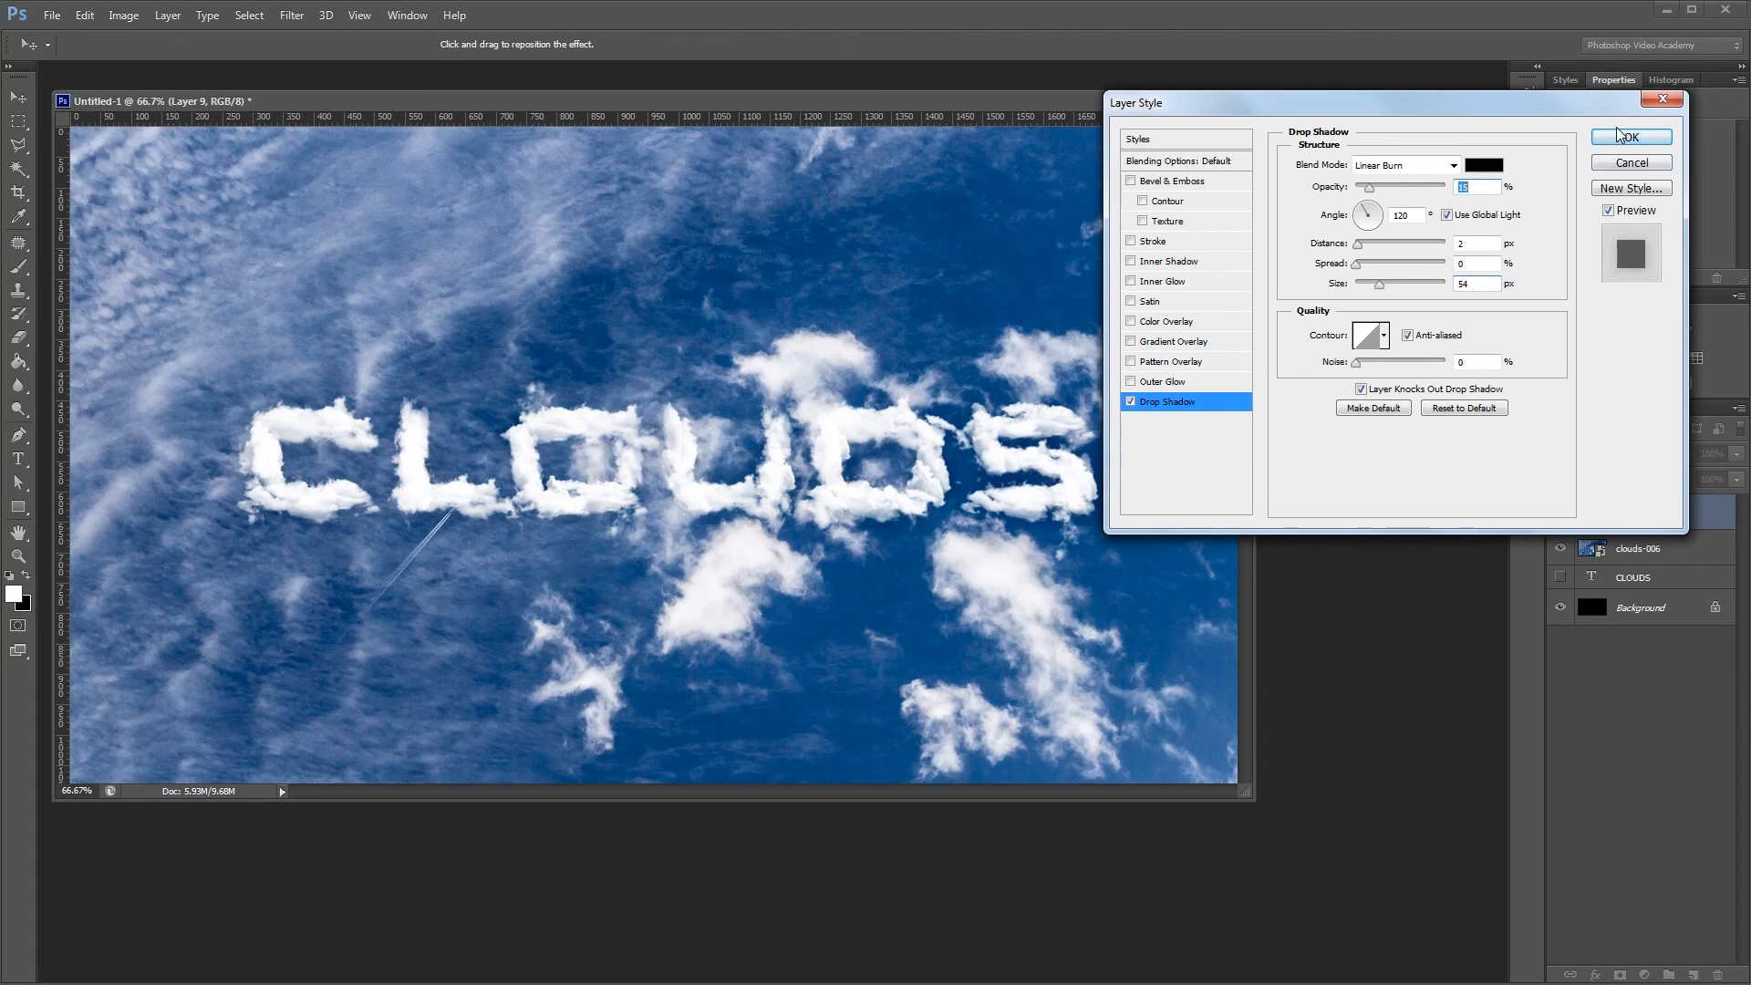
{"action": "left_click", "coordinate": [1630, 136]}
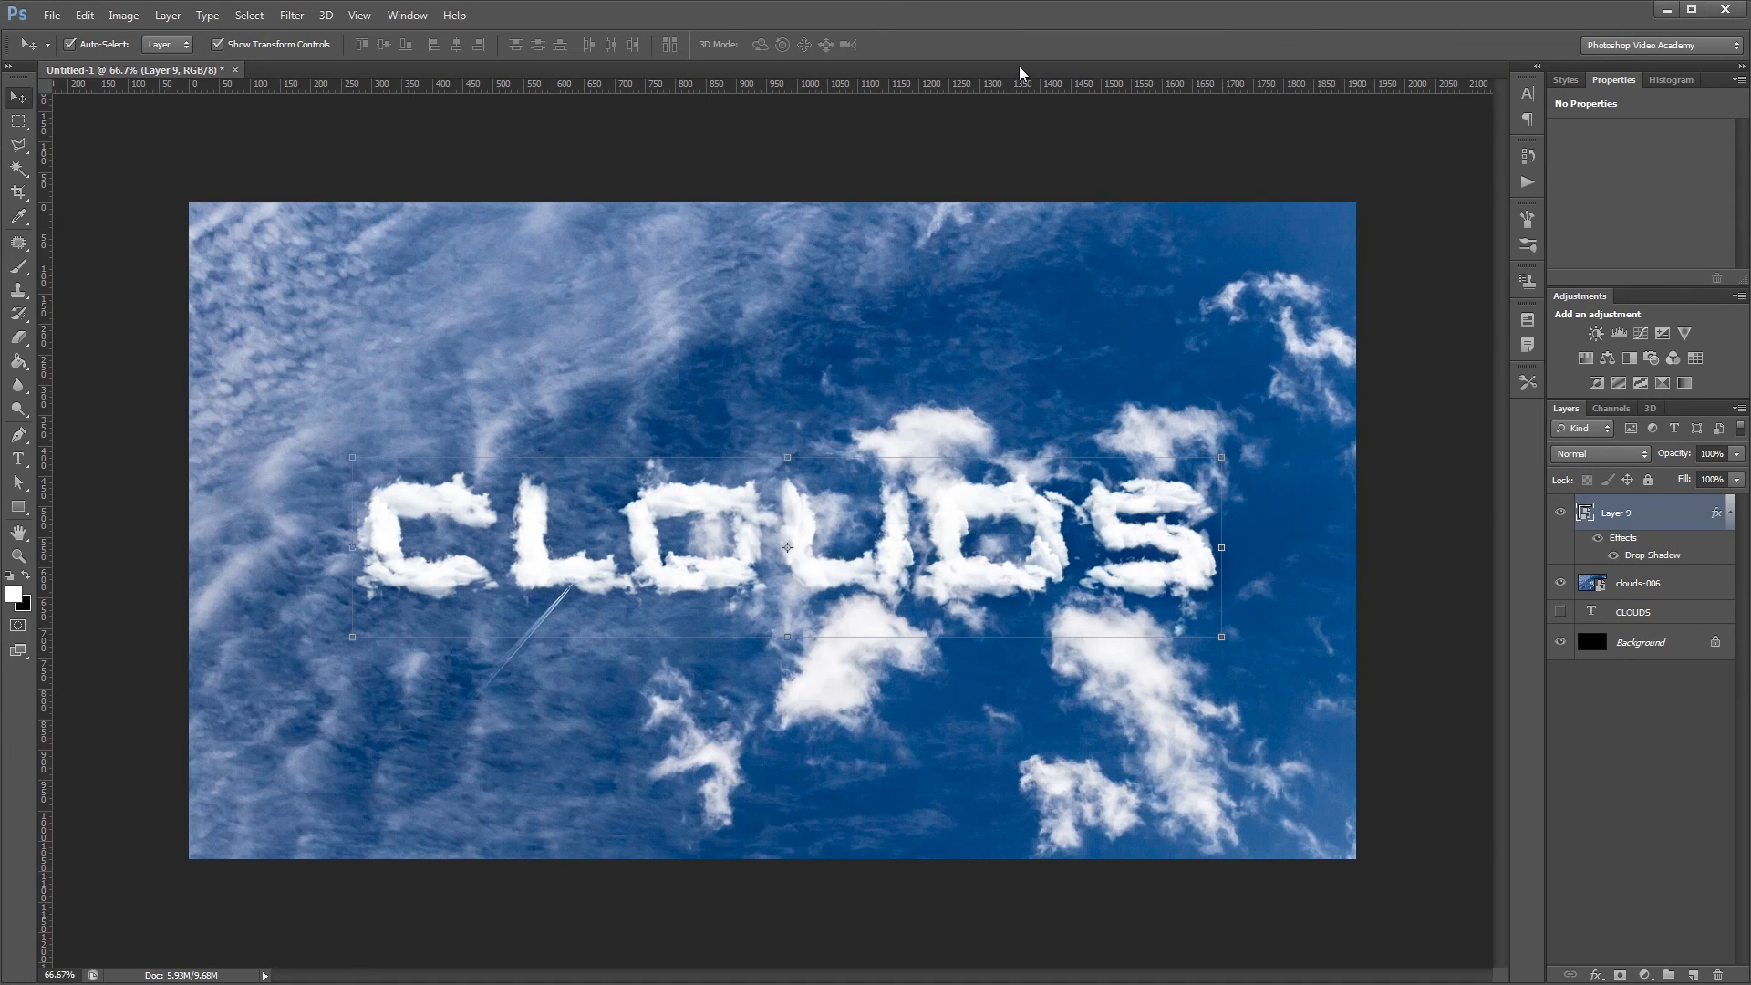